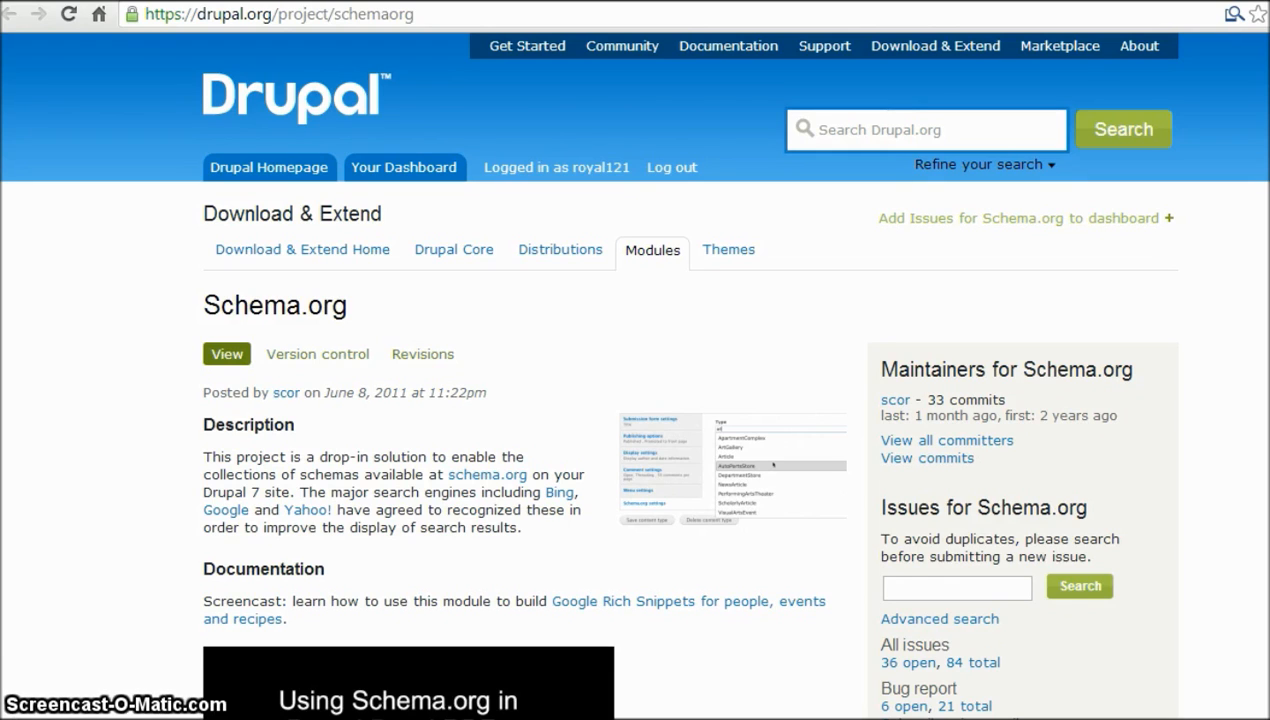
- Visit the test site's module administration, then return to the Schema.org project page
{"action": "left_click", "coordinate": [487, 474]}
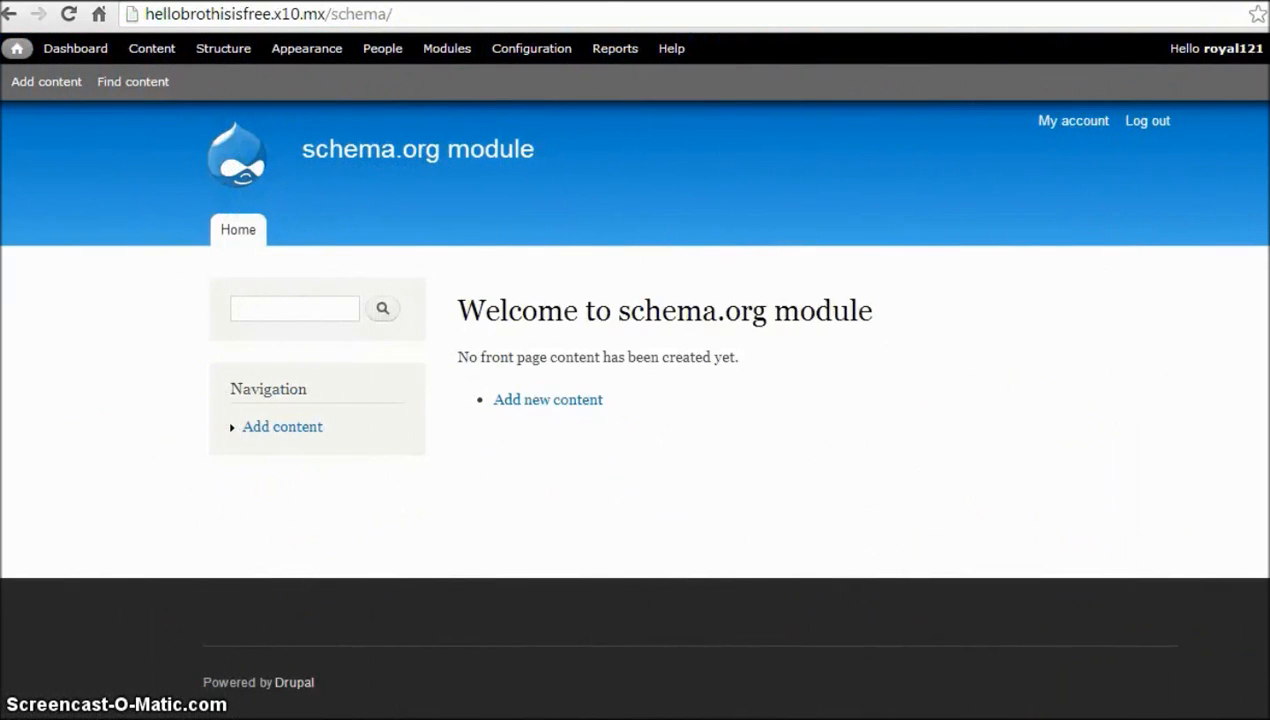
{"action": "left_click", "coordinate": [446, 48]}
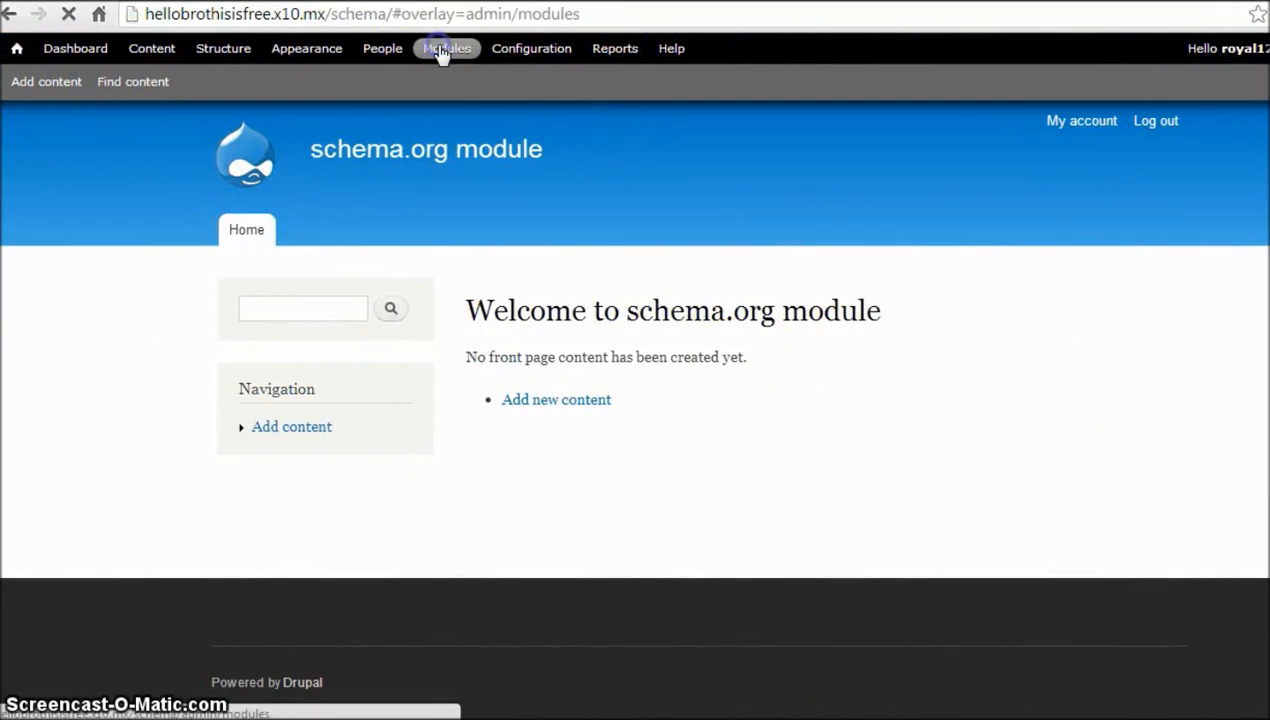
{"action": "left_click", "coordinate": [447, 48]}
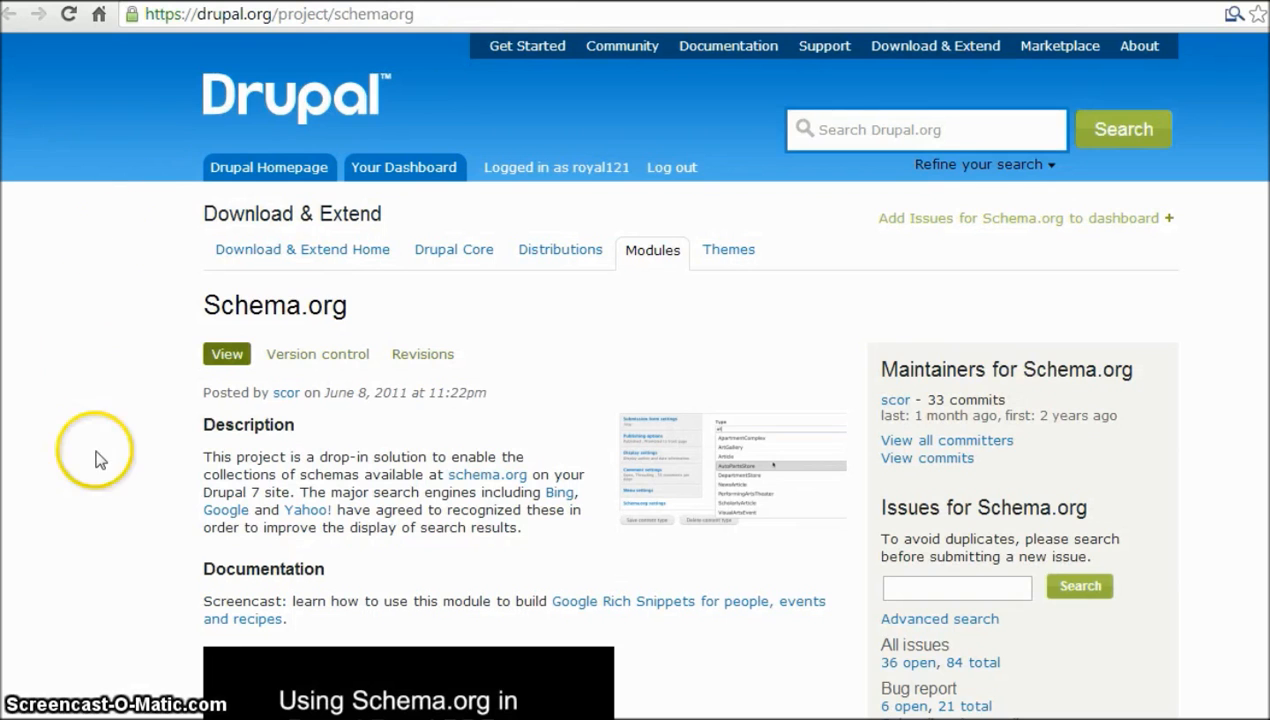
- Copy the gz download link of the recommended 7.x-1.0-beta4 release
{"action": "scroll", "scroll_direction": "down", "scroll_amount": 3}
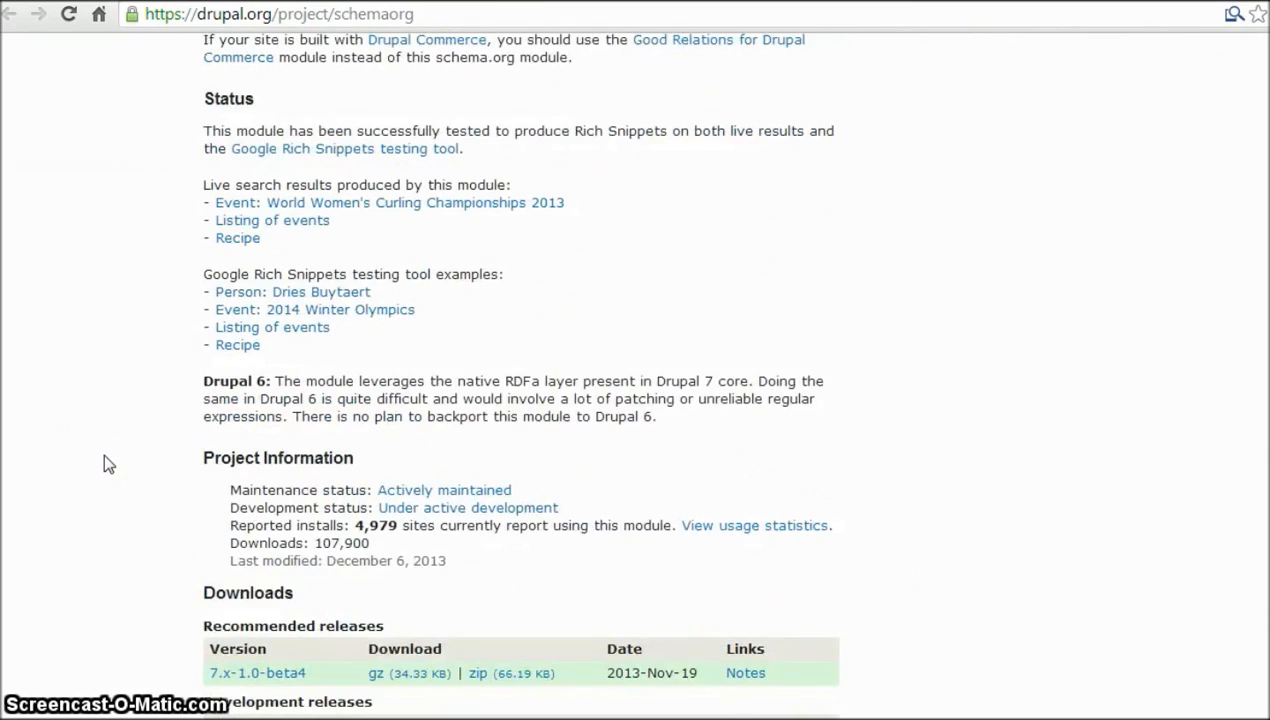
{"action": "scroll", "scroll_direction": "down", "scroll_amount": 3}
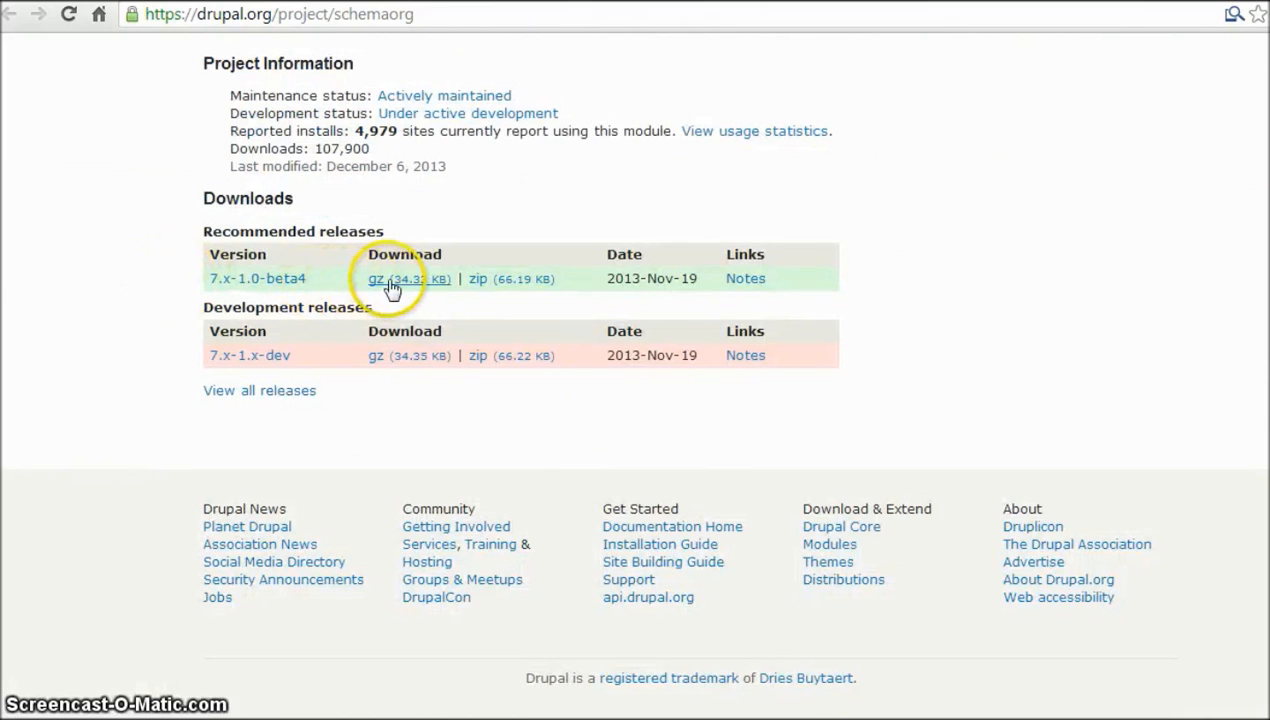
{"action": "right_click", "coordinate": [377, 278]}
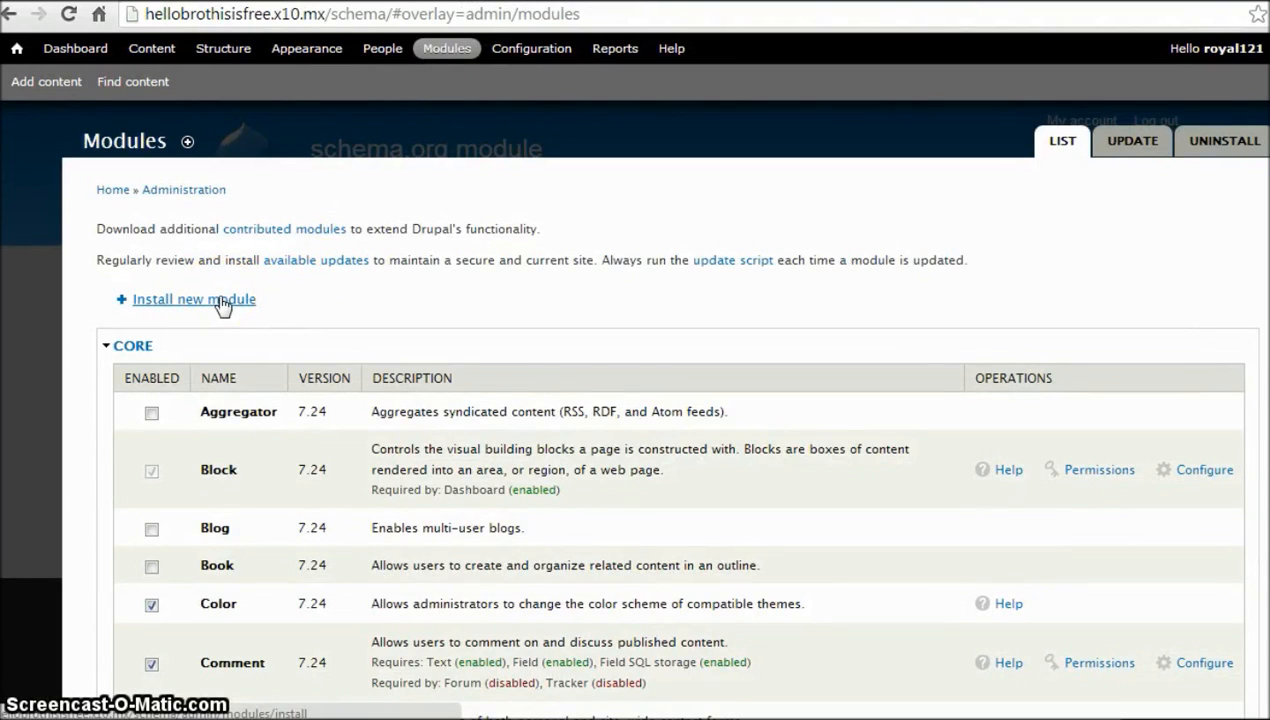
{"action": "left_click", "coordinate": [193, 299]}
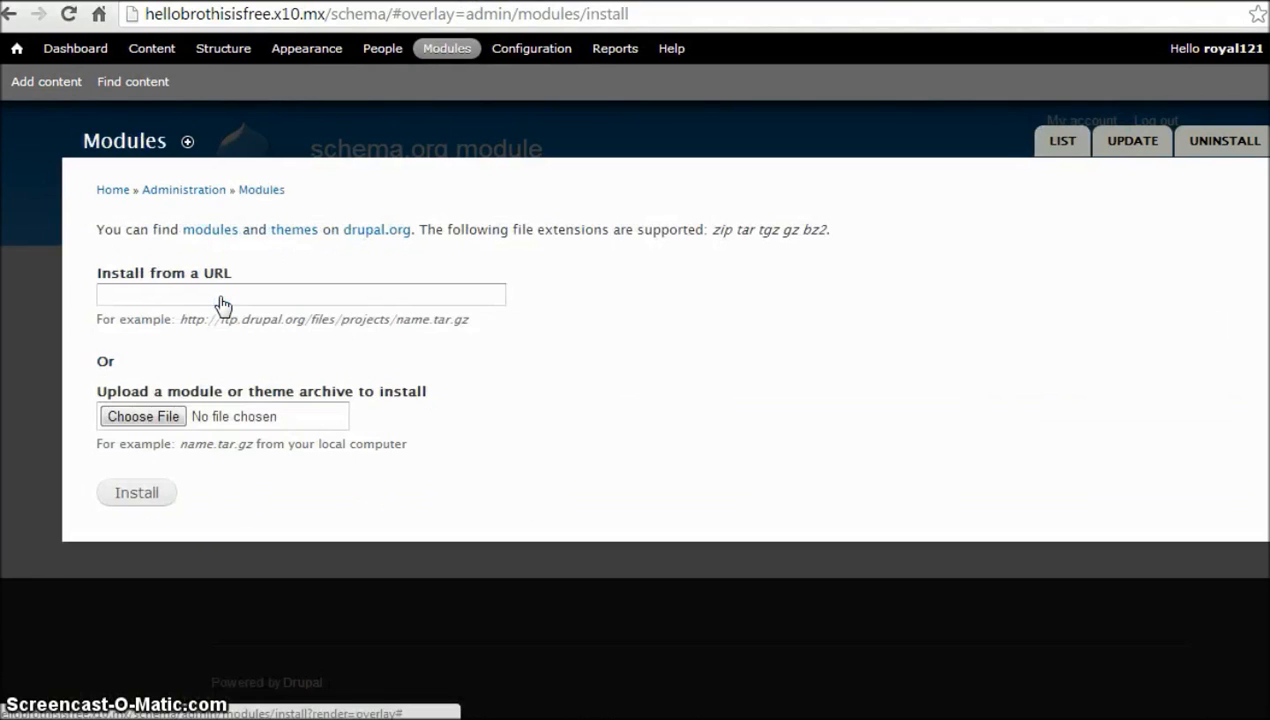
{"action": "left_click", "coordinate": [300, 294]}
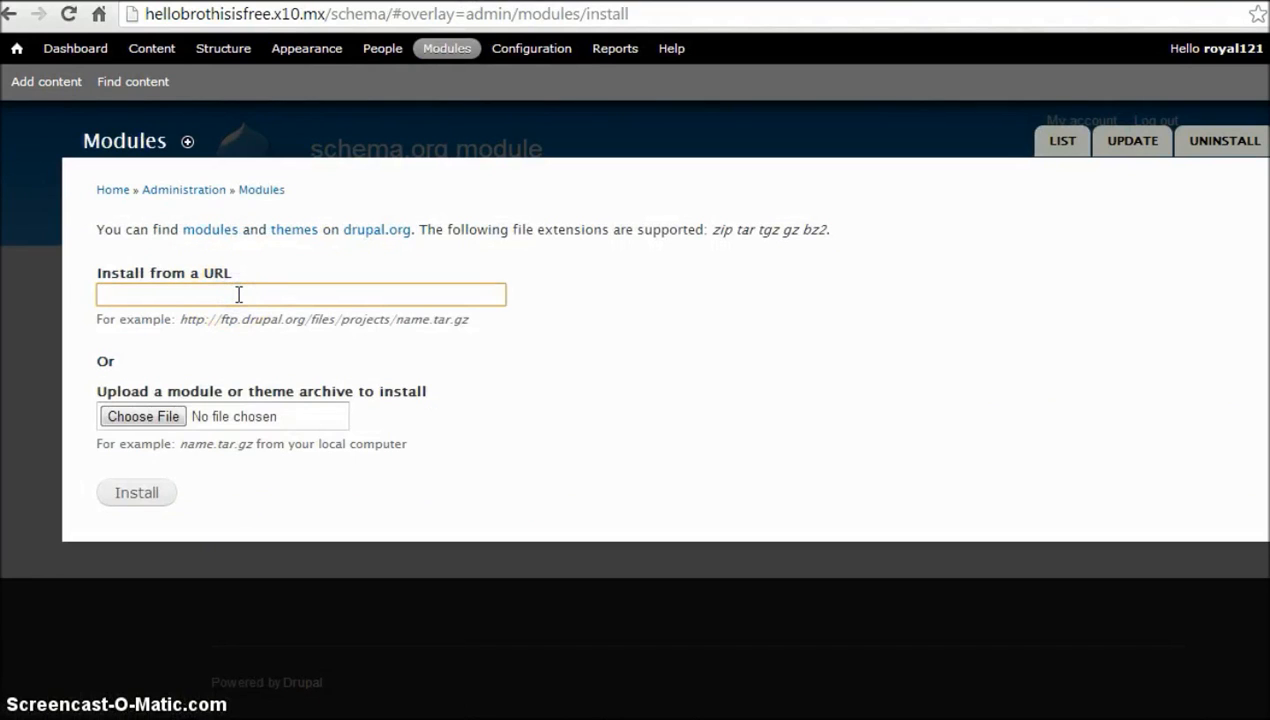
{"action": "type", "text": "http://ftp.drupal.org/files/projects/schemaorg-7.x-1.0-beta4.tar.gz"}
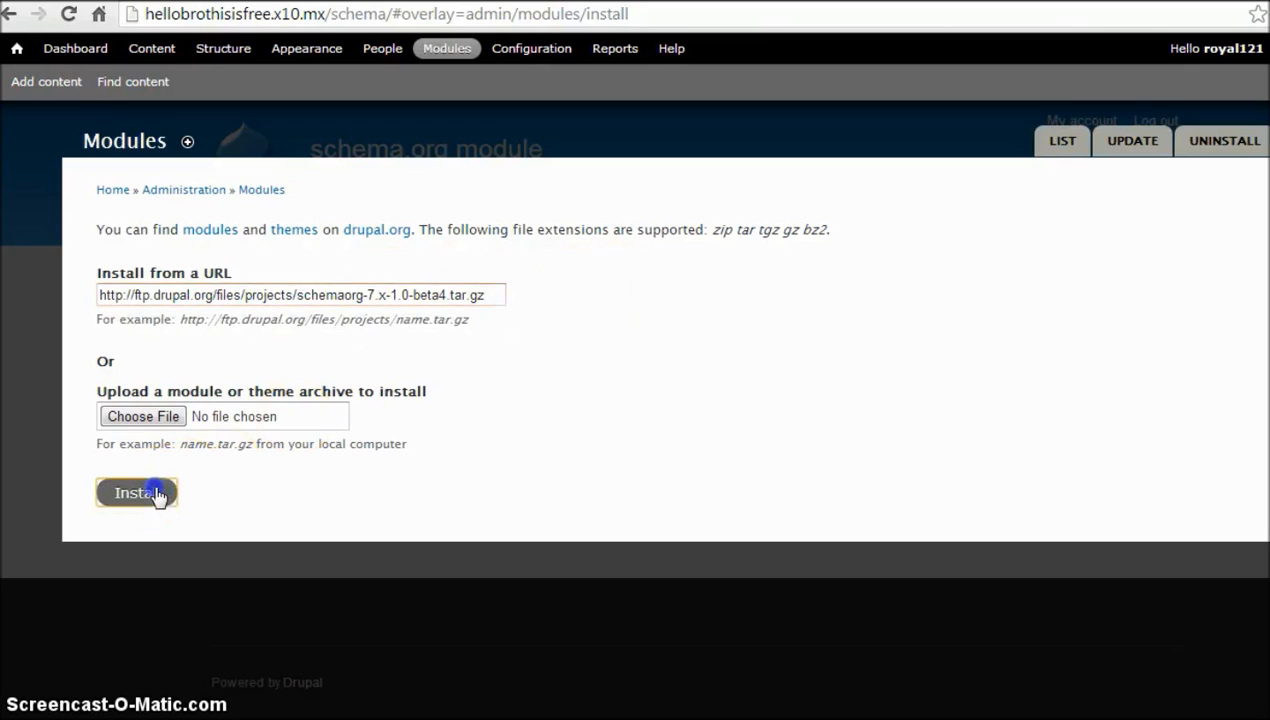
{"action": "left_click", "coordinate": [135, 492]}
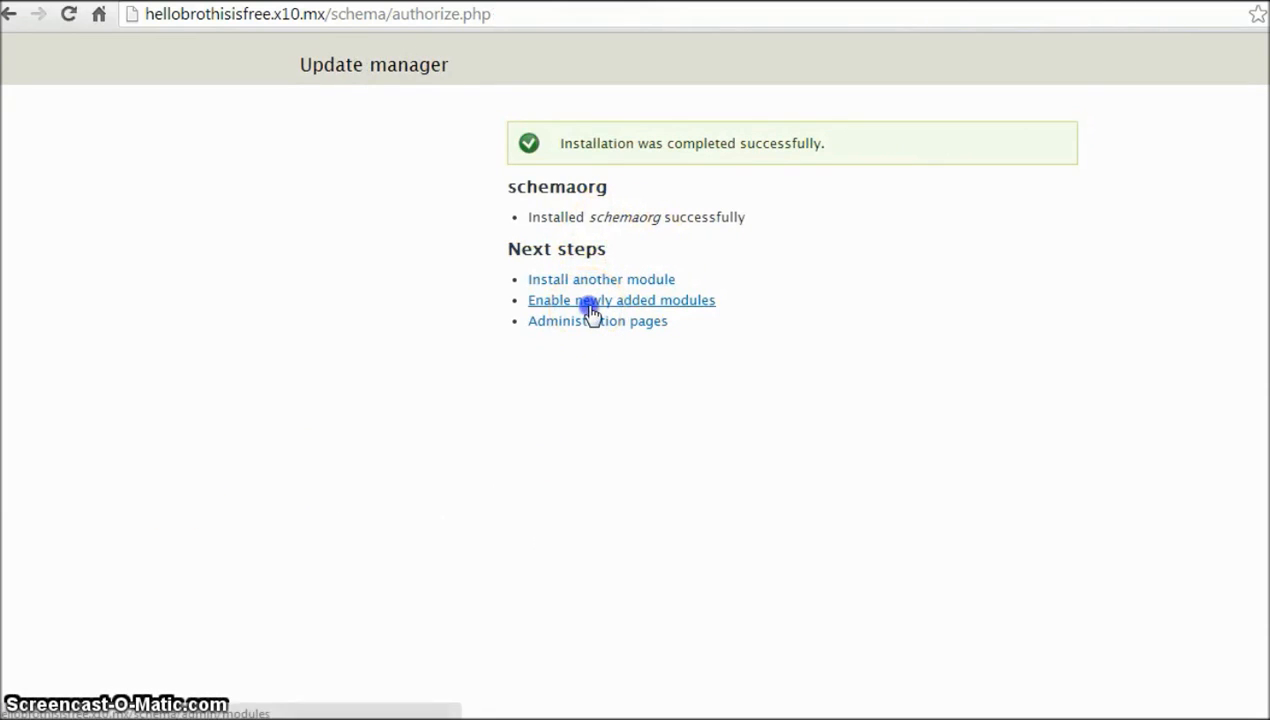
- Tick Schema.org UI among the newly added modules and save the configuration
{"action": "left_click", "coordinate": [620, 300]}
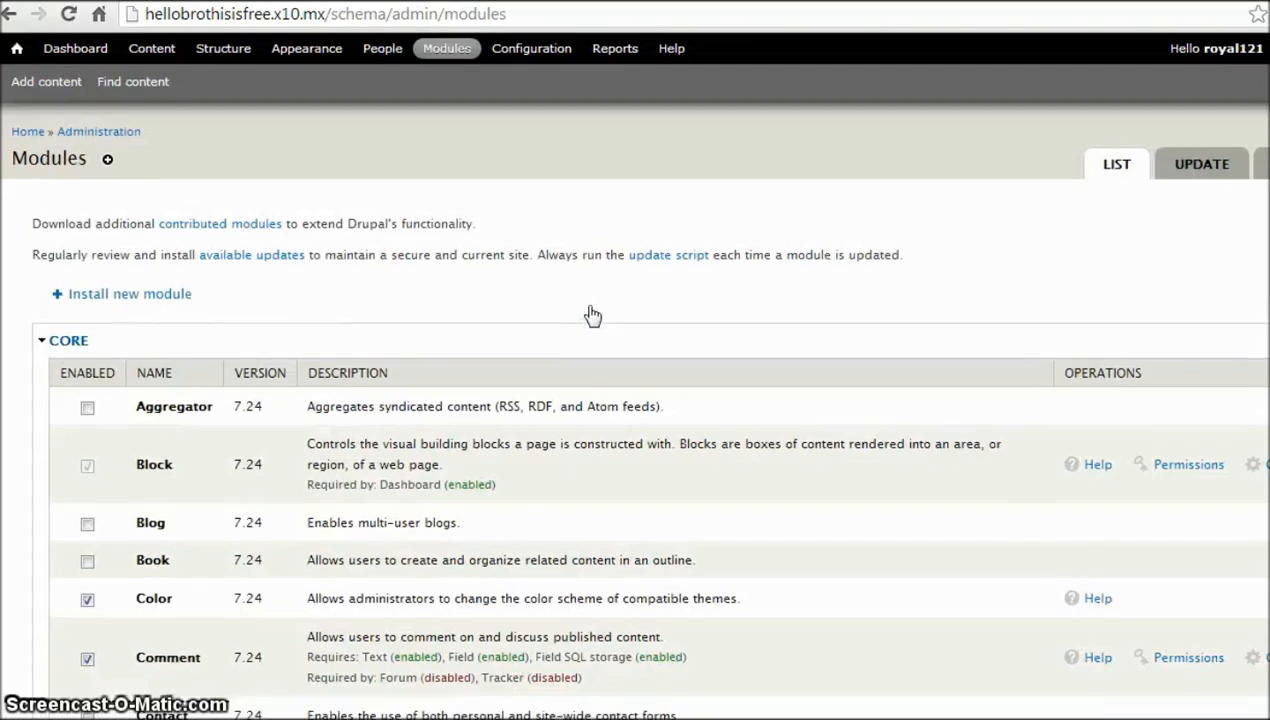
{"action": "scroll", "scroll_direction": "down", "scroll_amount": 3}
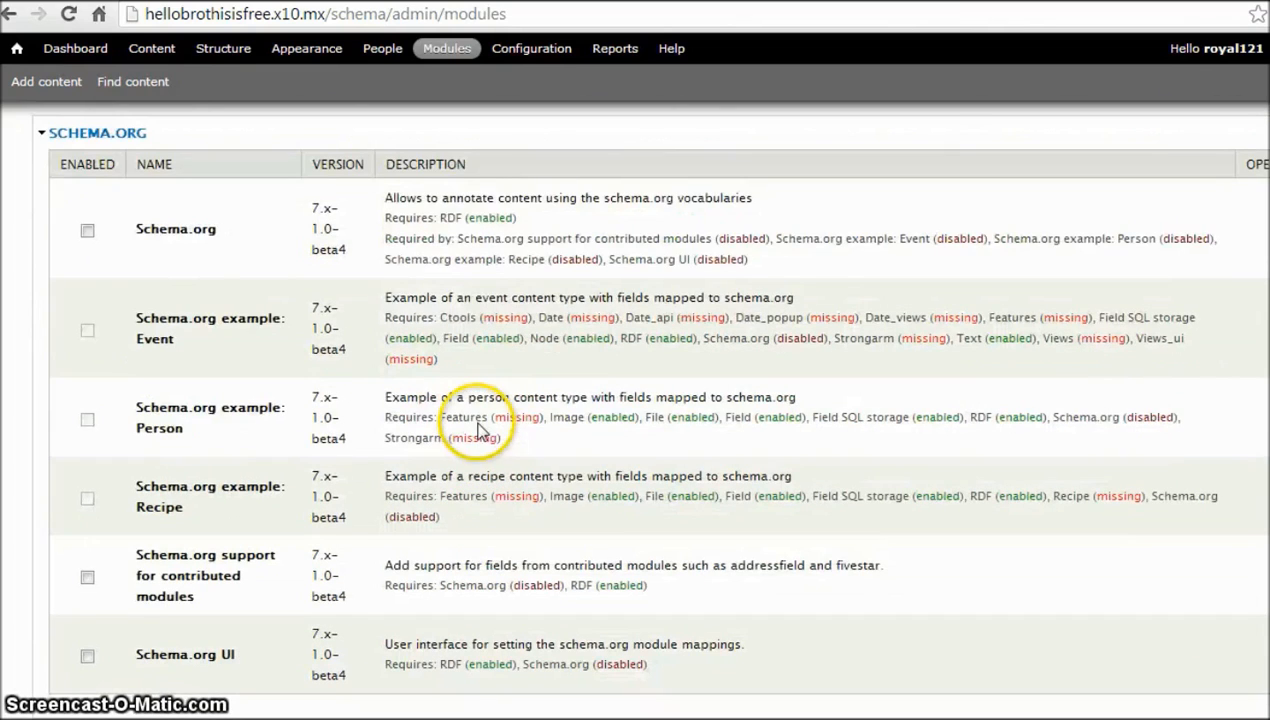
{"action": "left_click", "coordinate": [87, 230]}
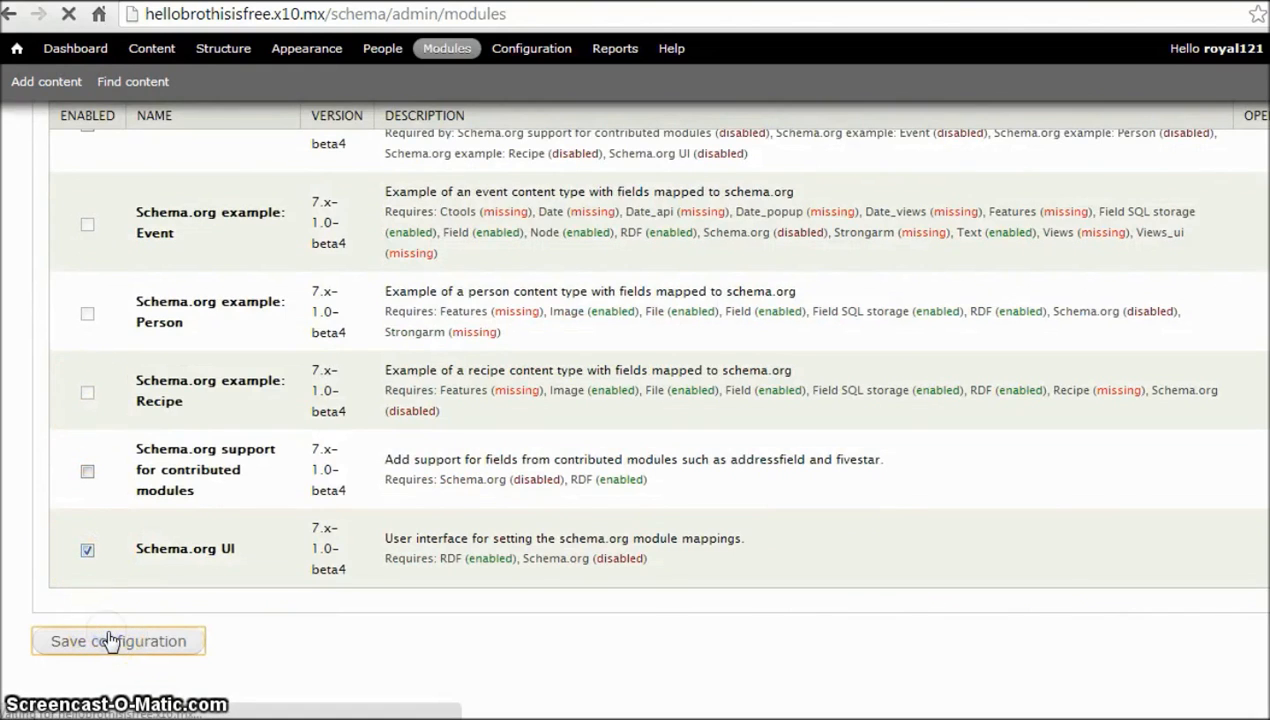
{"action": "left_click", "coordinate": [117, 641]}
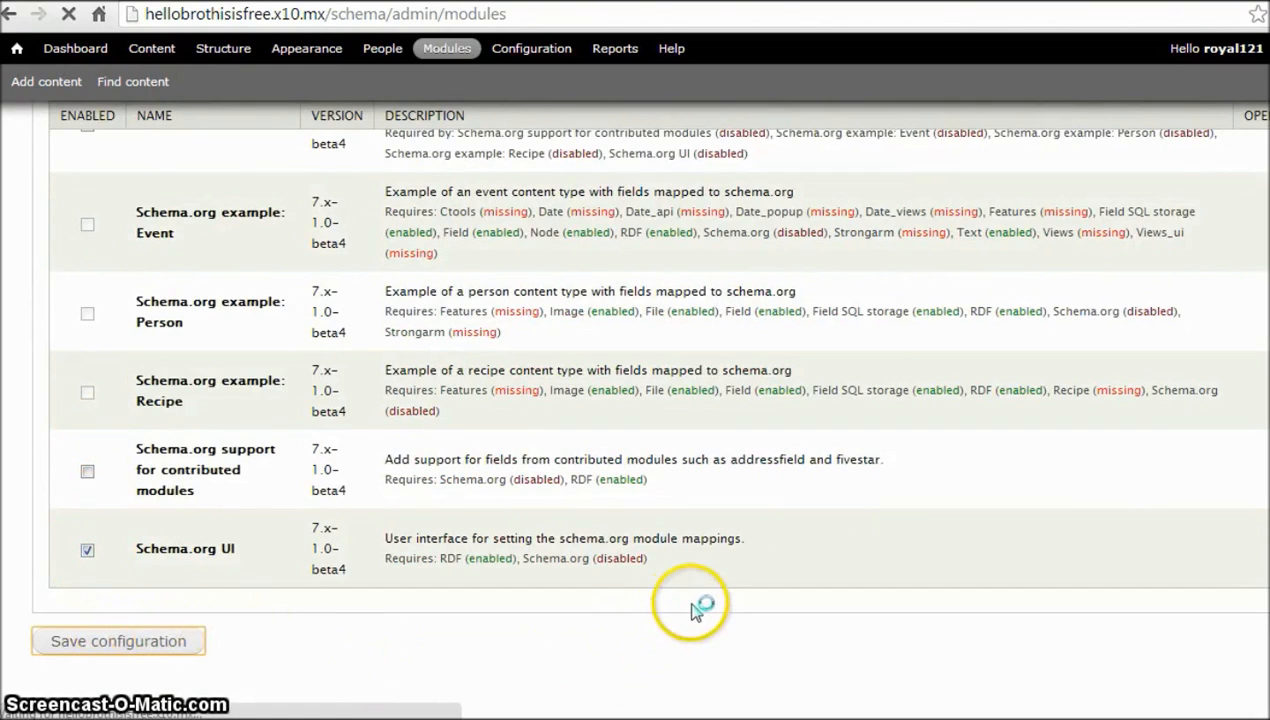
{"action": "mouse_move", "coordinate": [700, 610]}
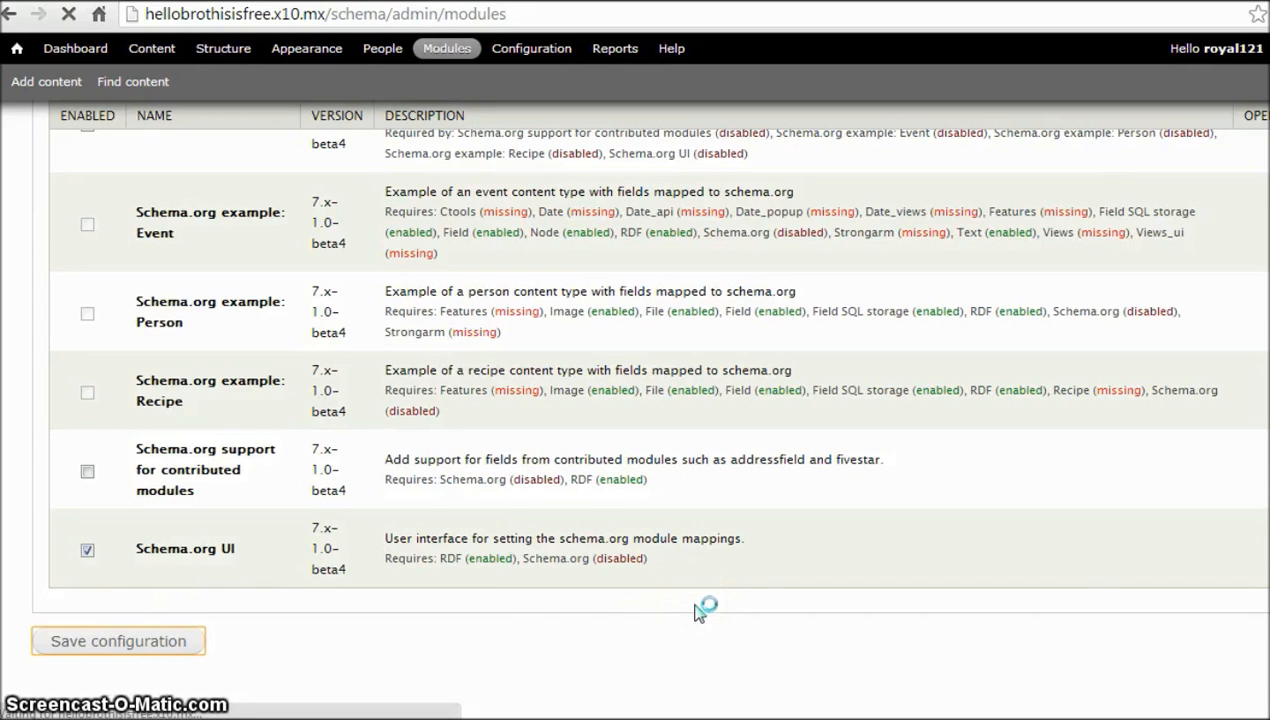
{"action": "left_click", "coordinate": [117, 641]}
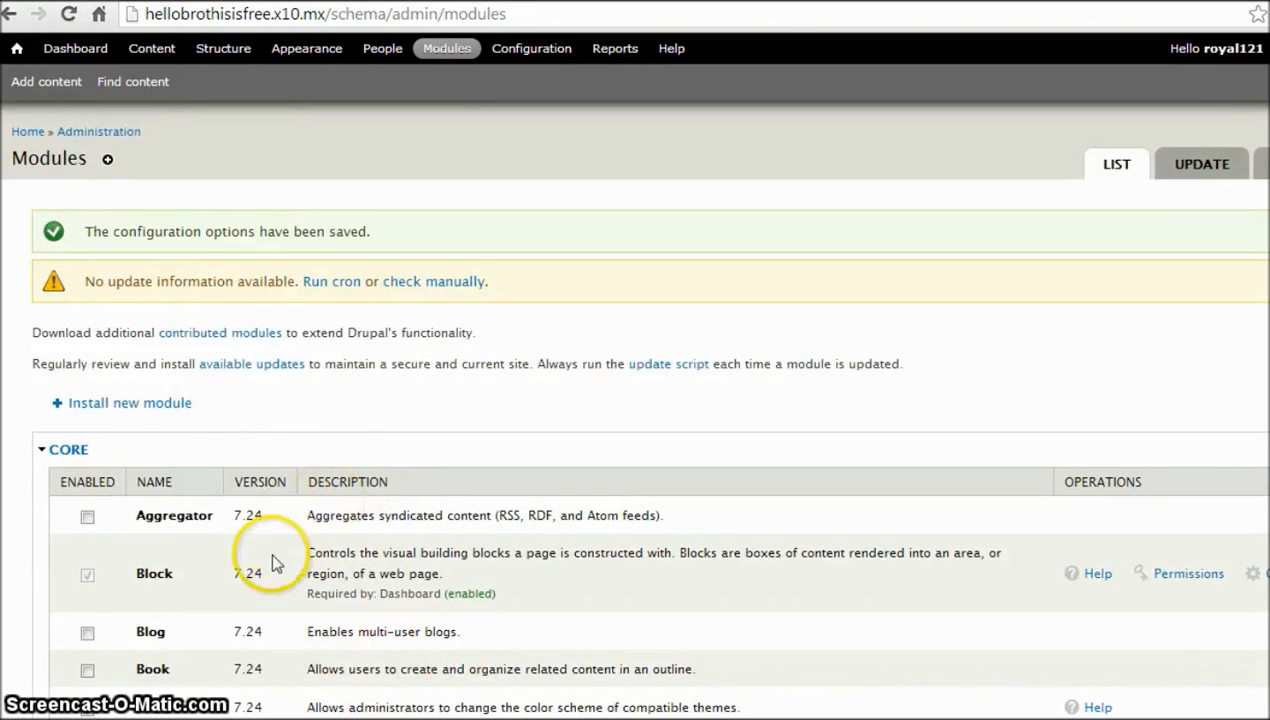
{"action": "mouse_move", "coordinate": [118, 645]}
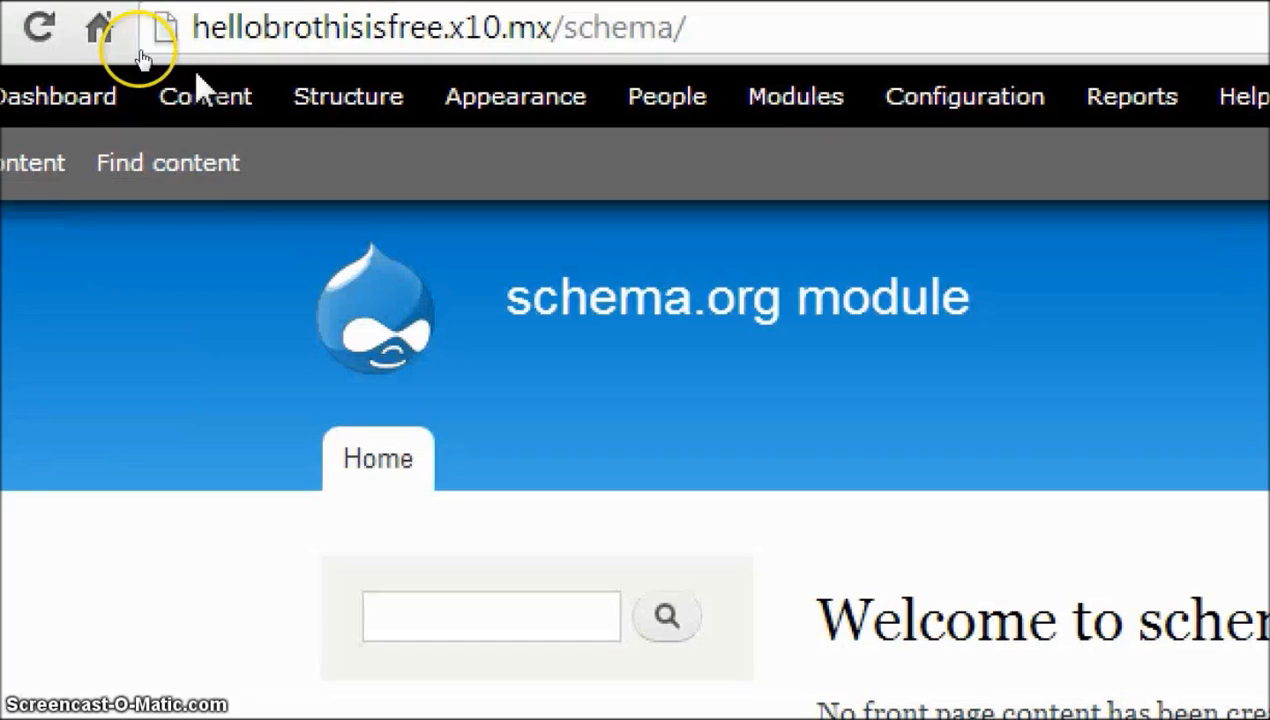
- Start a new content type named Person under Structure > Content types
{"action": "left_click", "coordinate": [347, 96]}
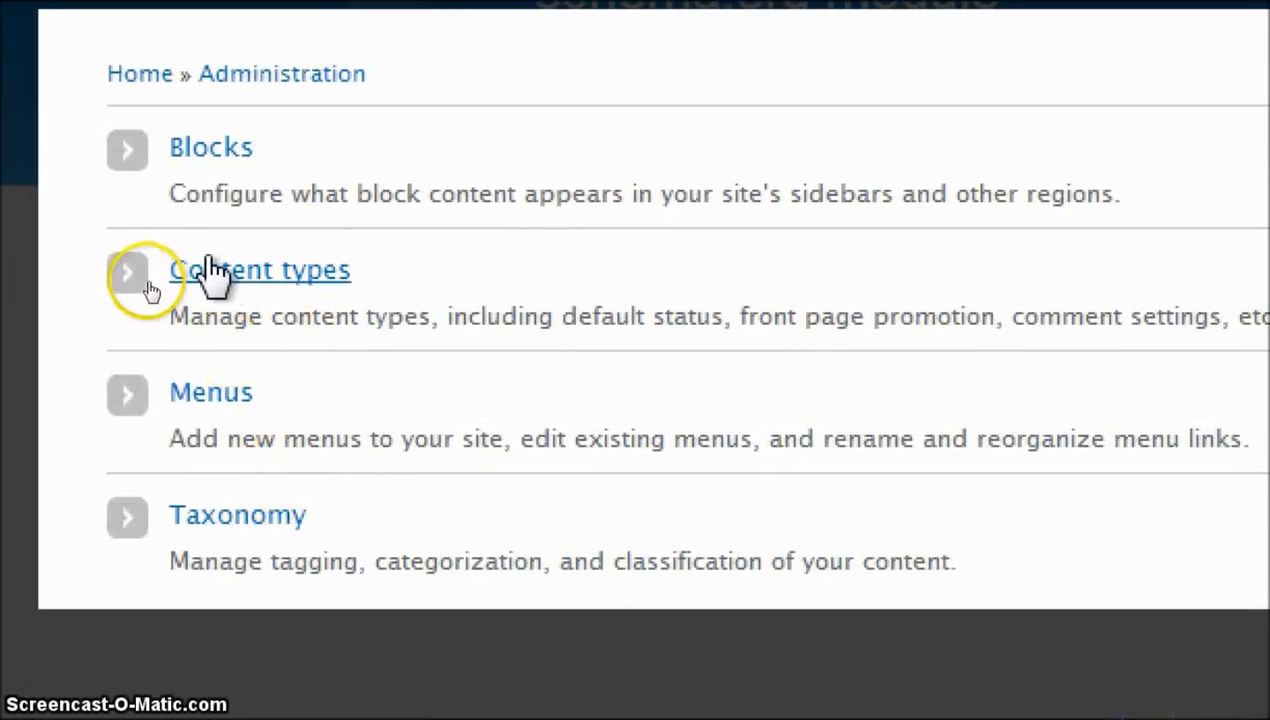
{"action": "left_click", "coordinate": [259, 269]}
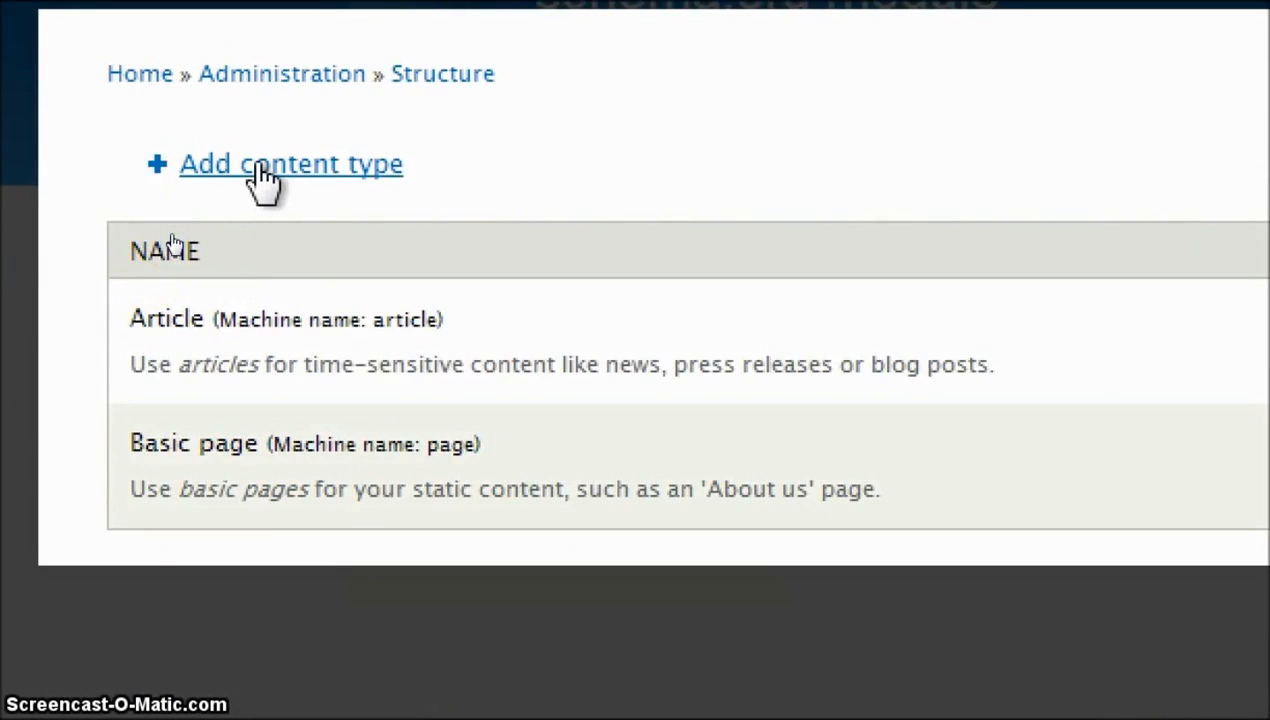
{"action": "left_click", "coordinate": [290, 163]}
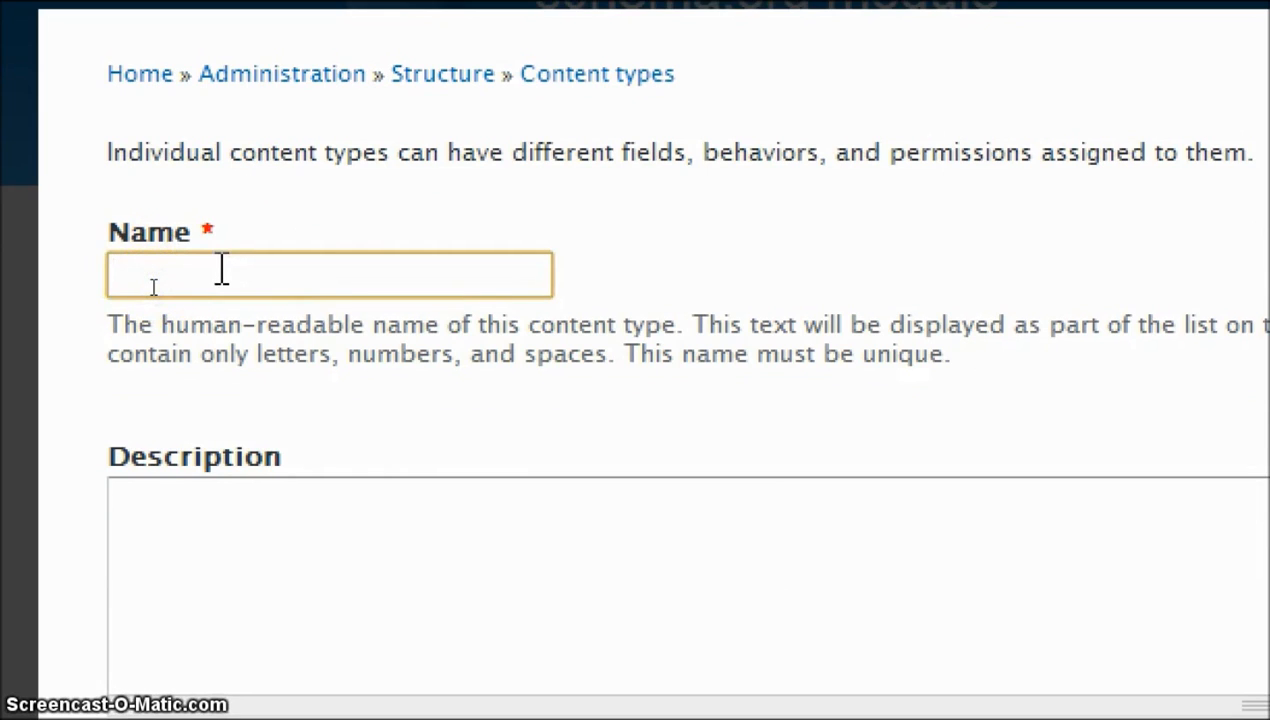
{"action": "type", "text": "Person"}
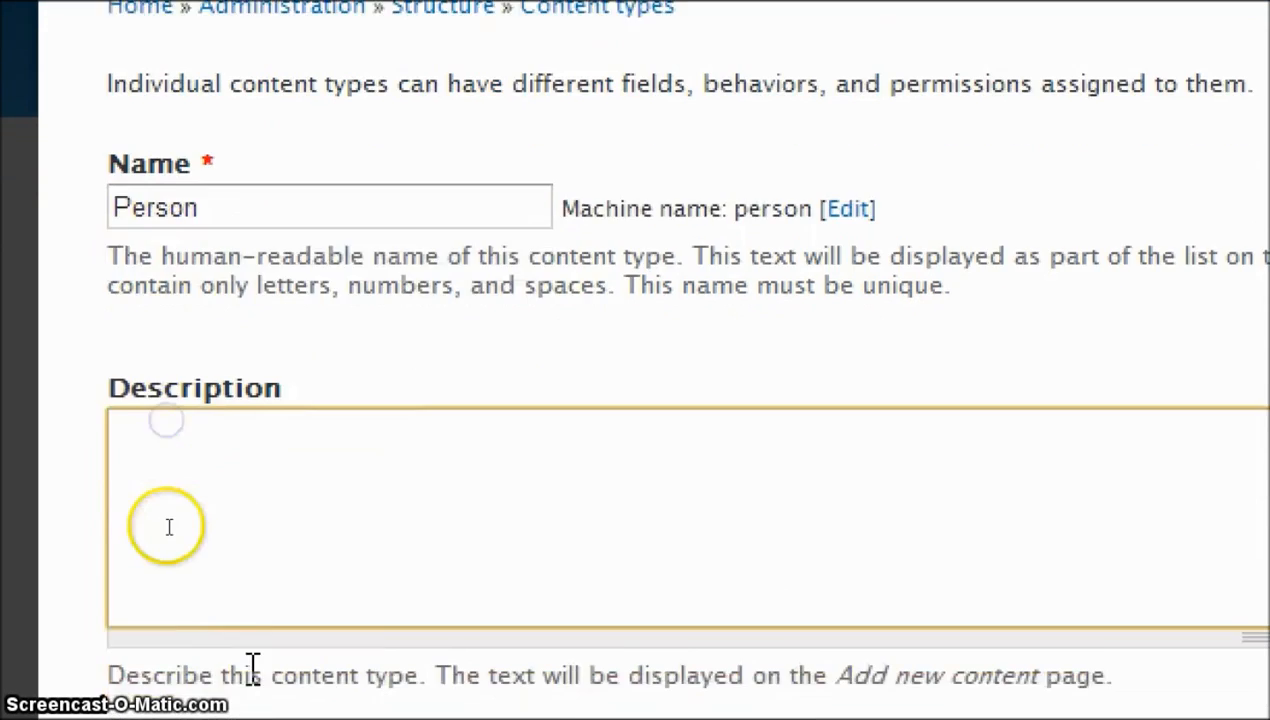
- Describe it as 'Person that uses schema person type and properties', title label 'name', author/date hidden
{"action": "scroll", "scroll_direction": "down", "scroll_amount": 3}
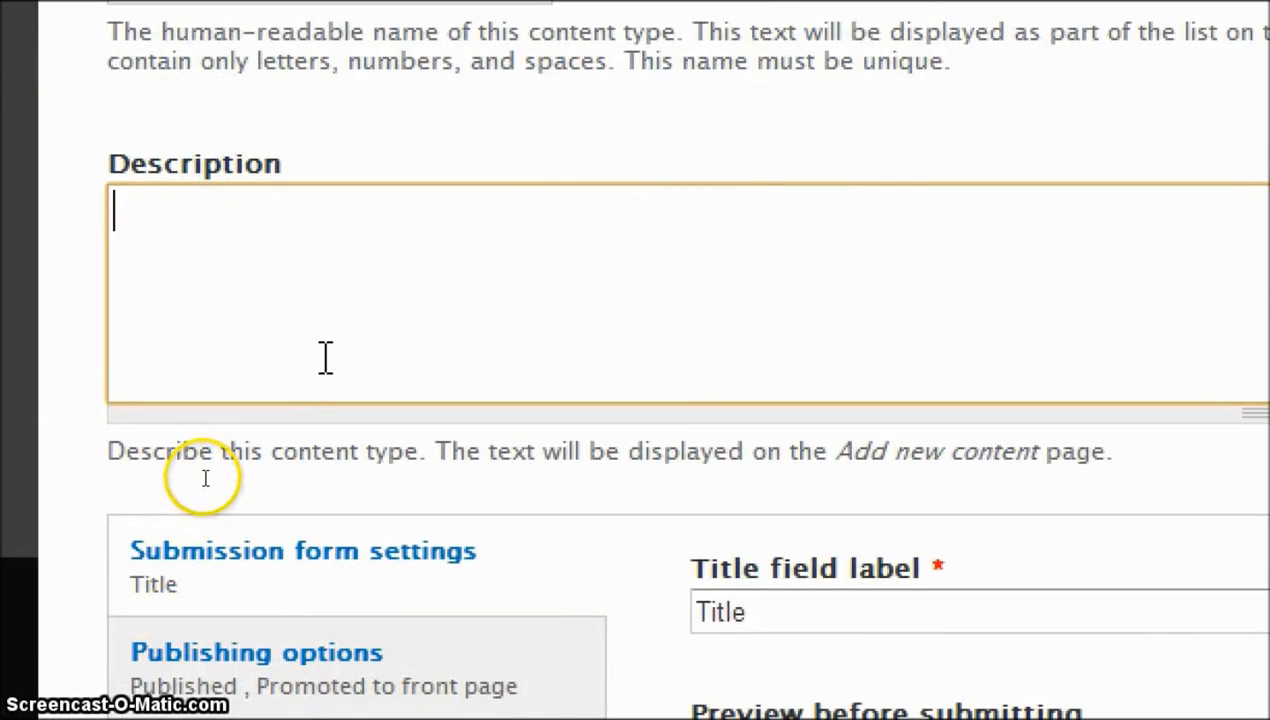
{"action": "type", "text": "Person that uses schema person type and properties"}
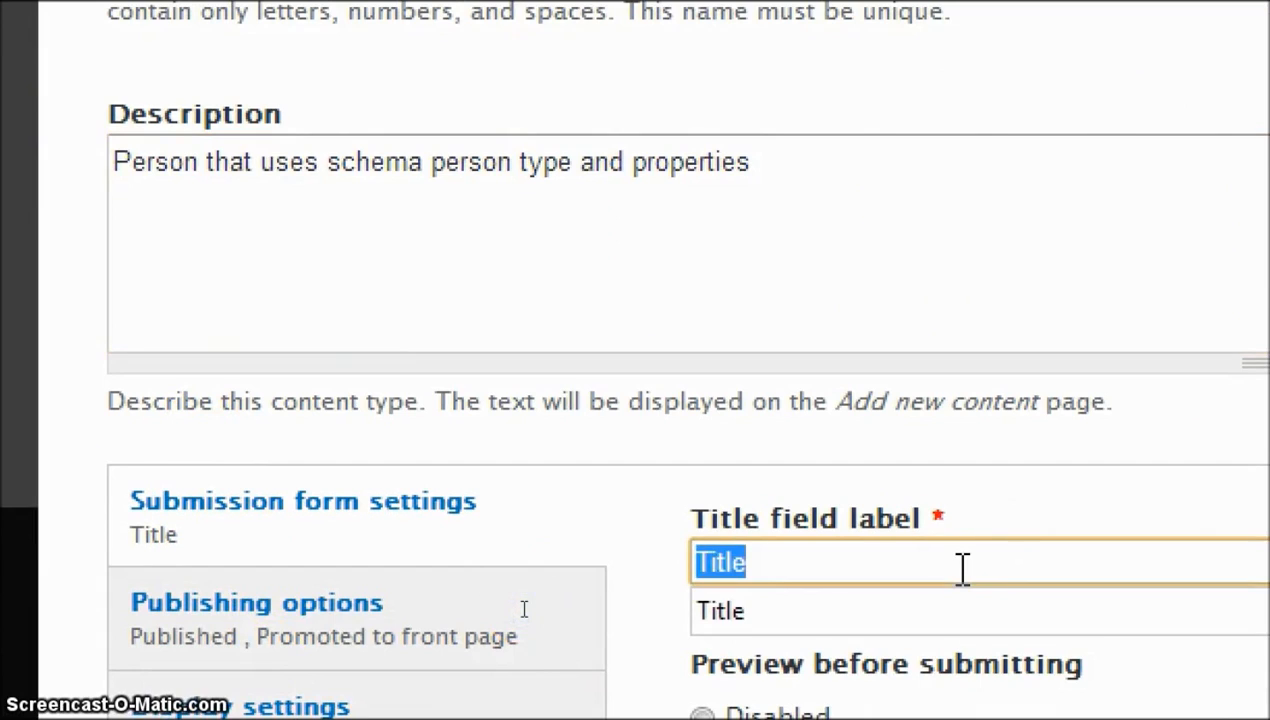
{"action": "type", "text": "name"}
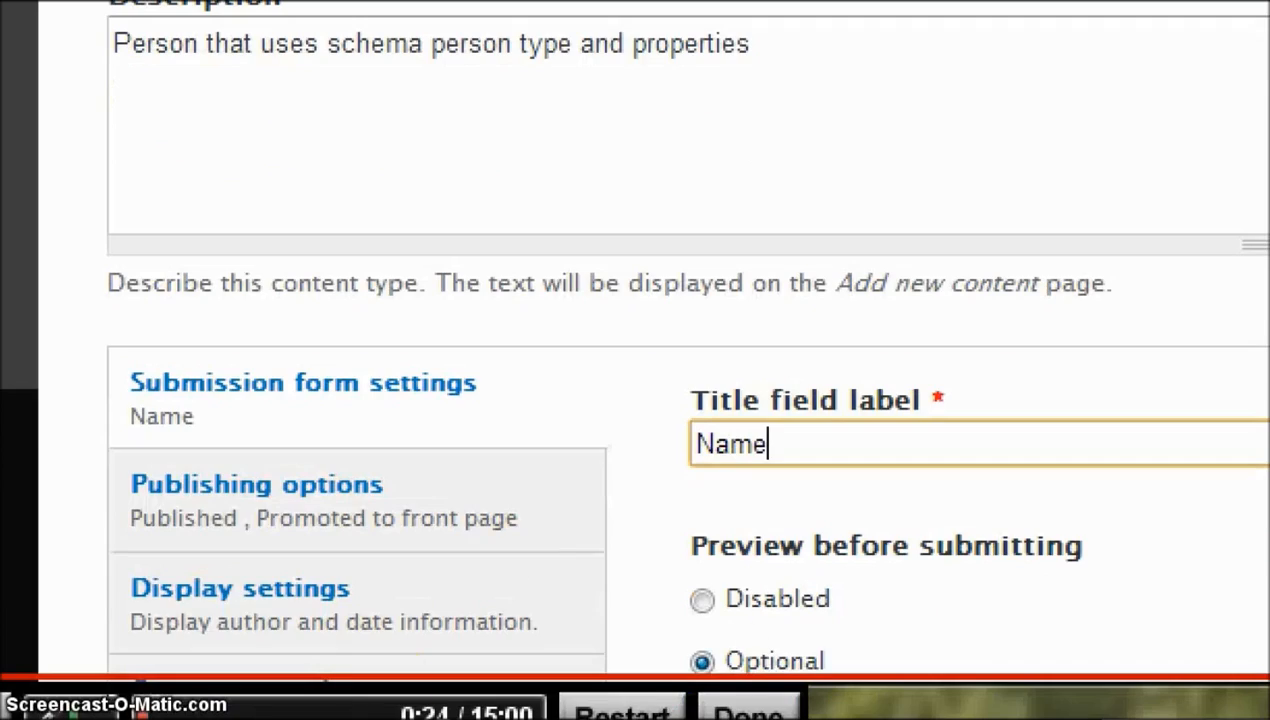
{"action": "left_click", "coordinate": [239, 588]}
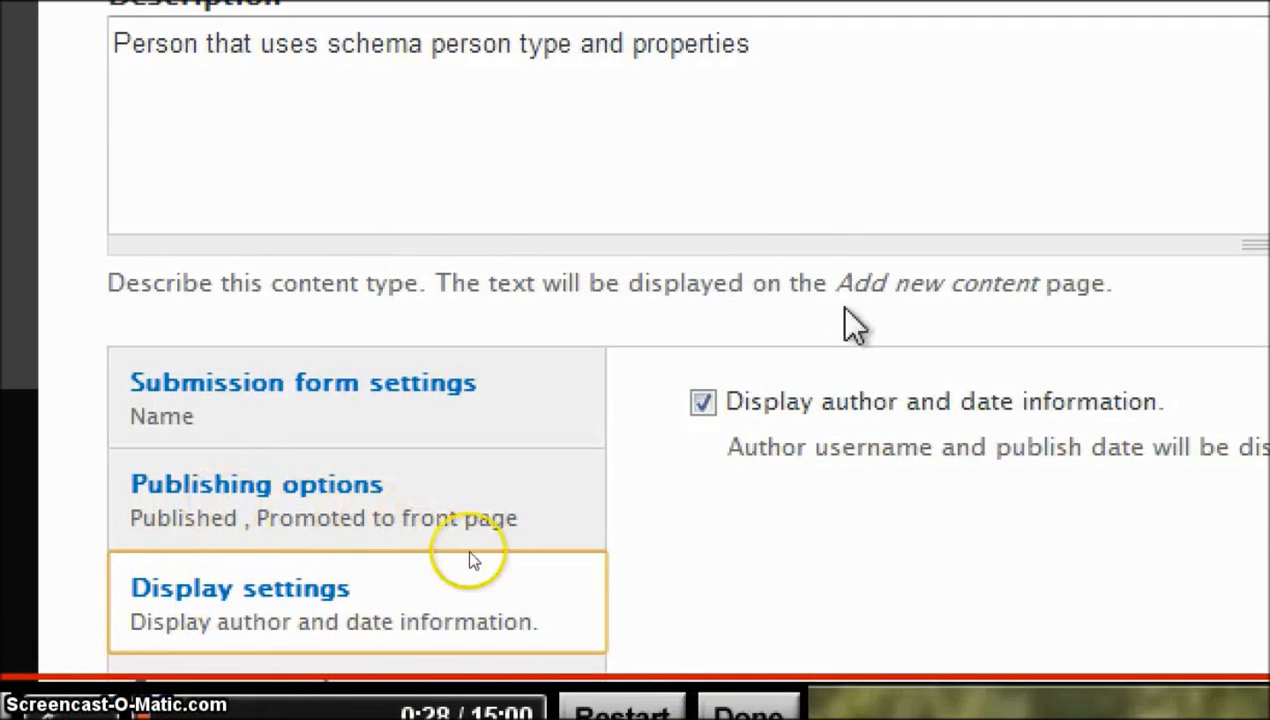
{"action": "left_click", "coordinate": [702, 401]}
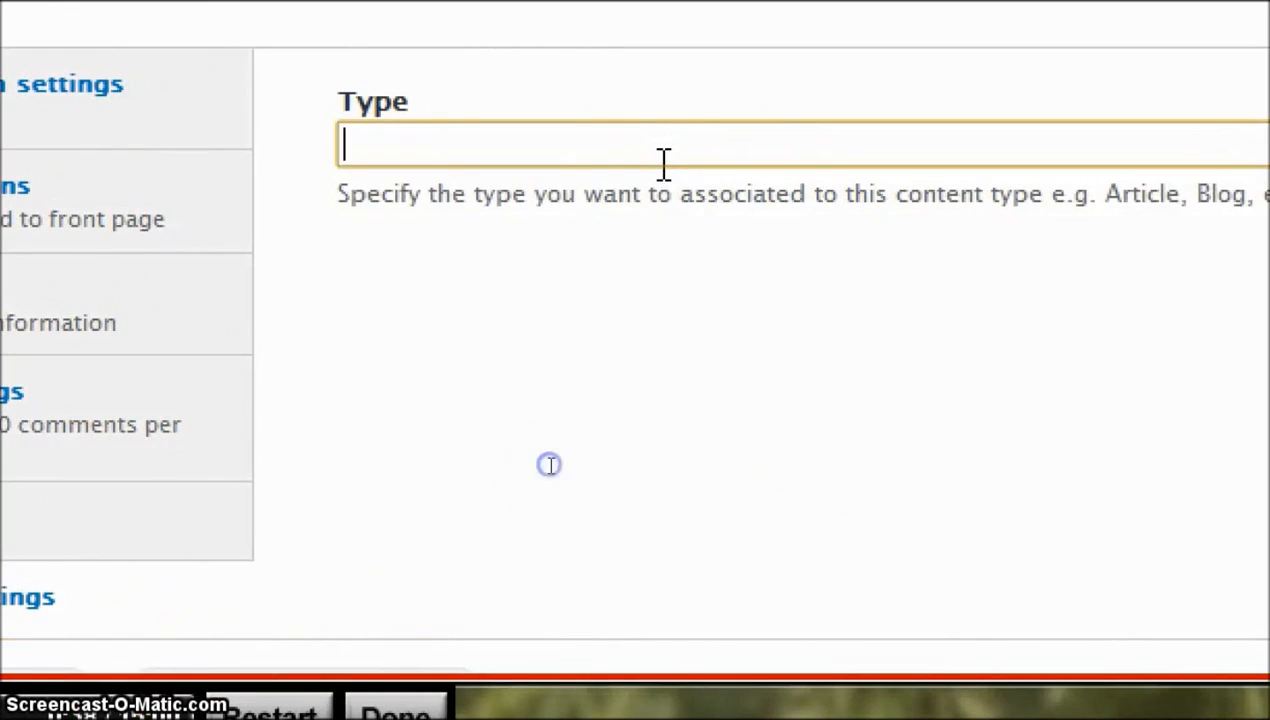
- Map the content type to schema.org Person and save it, continuing to fields
{"action": "type", "text": "Per"}
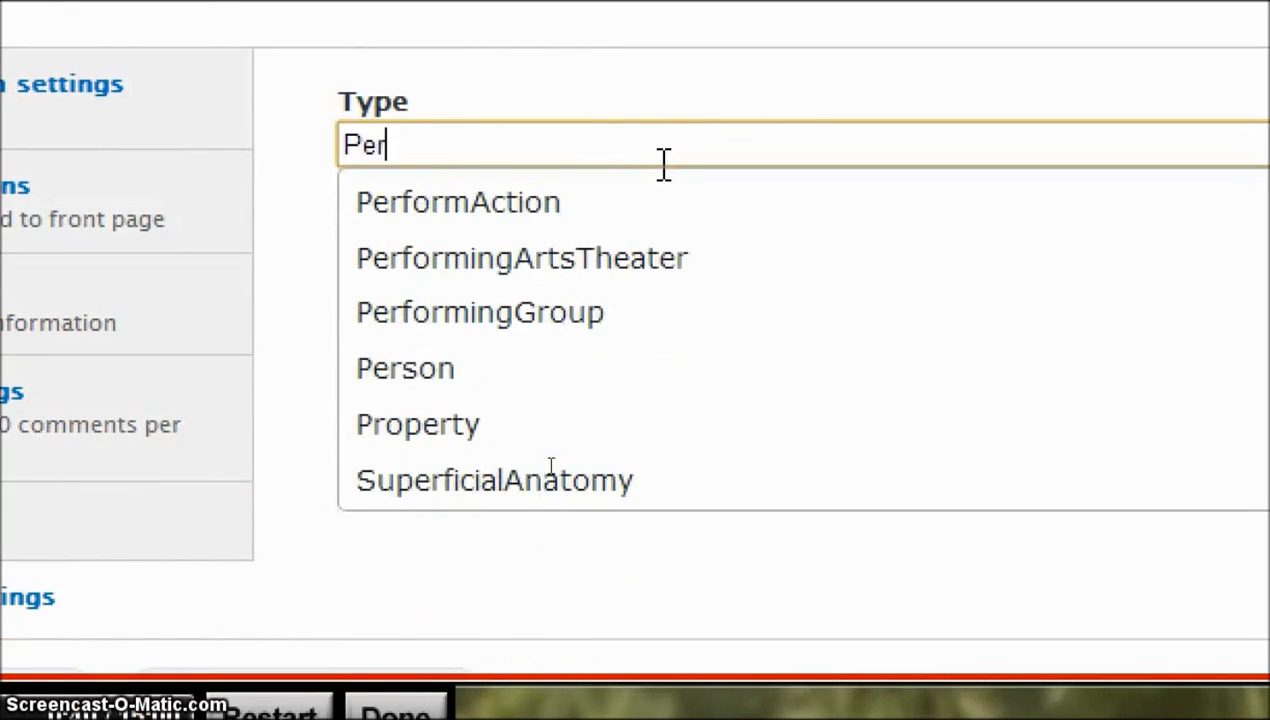
{"action": "left_click", "coordinate": [405, 368]}
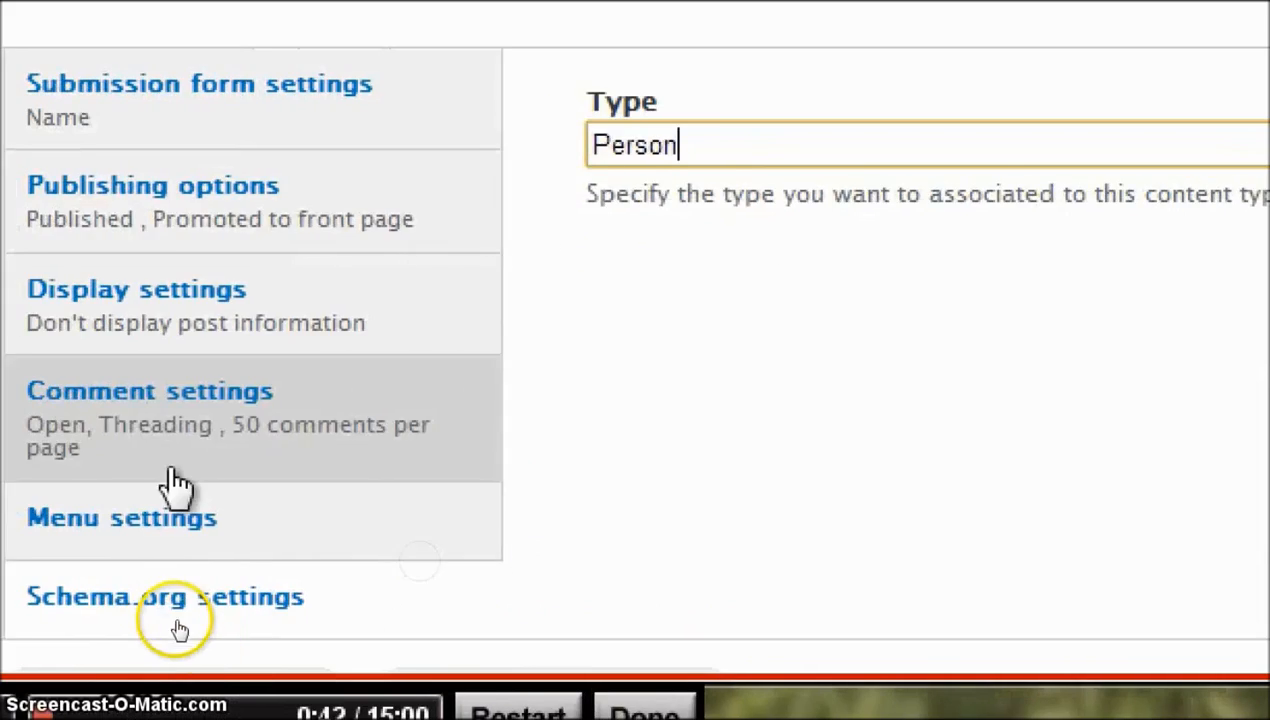
{"action": "scroll", "scroll_direction": "down", "scroll_amount": 3}
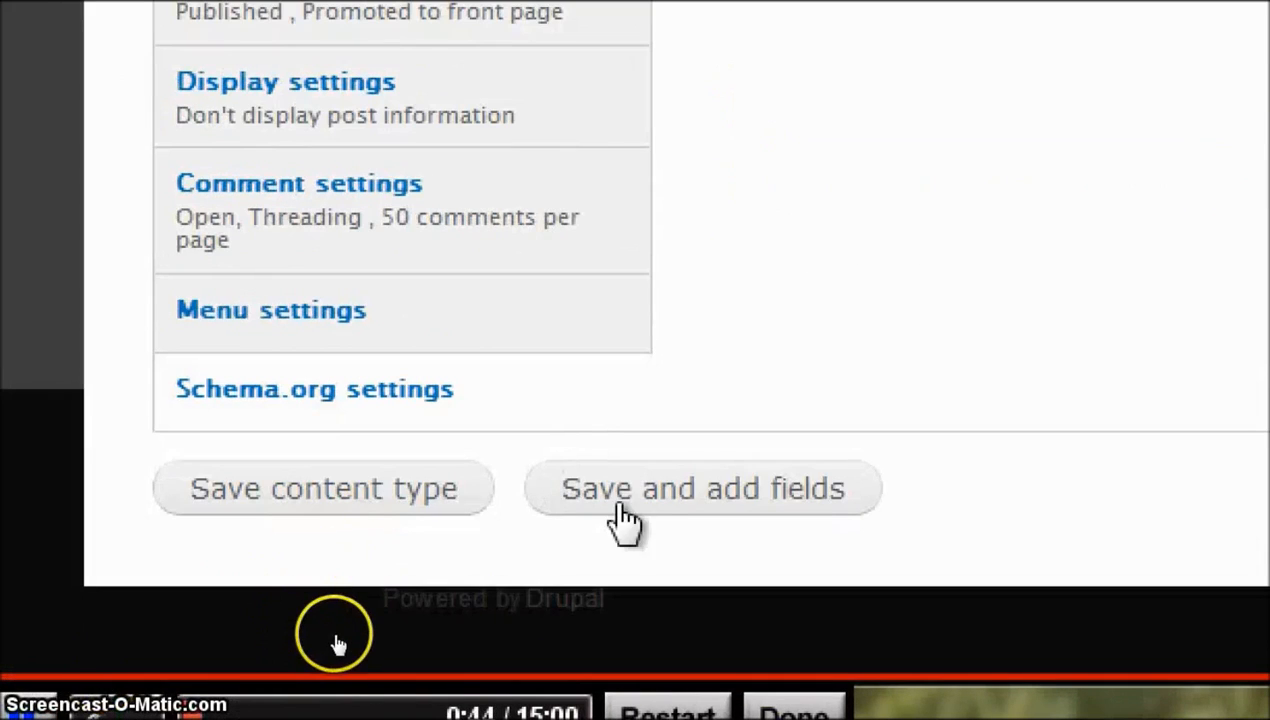
{"action": "left_click", "coordinate": [702, 488]}
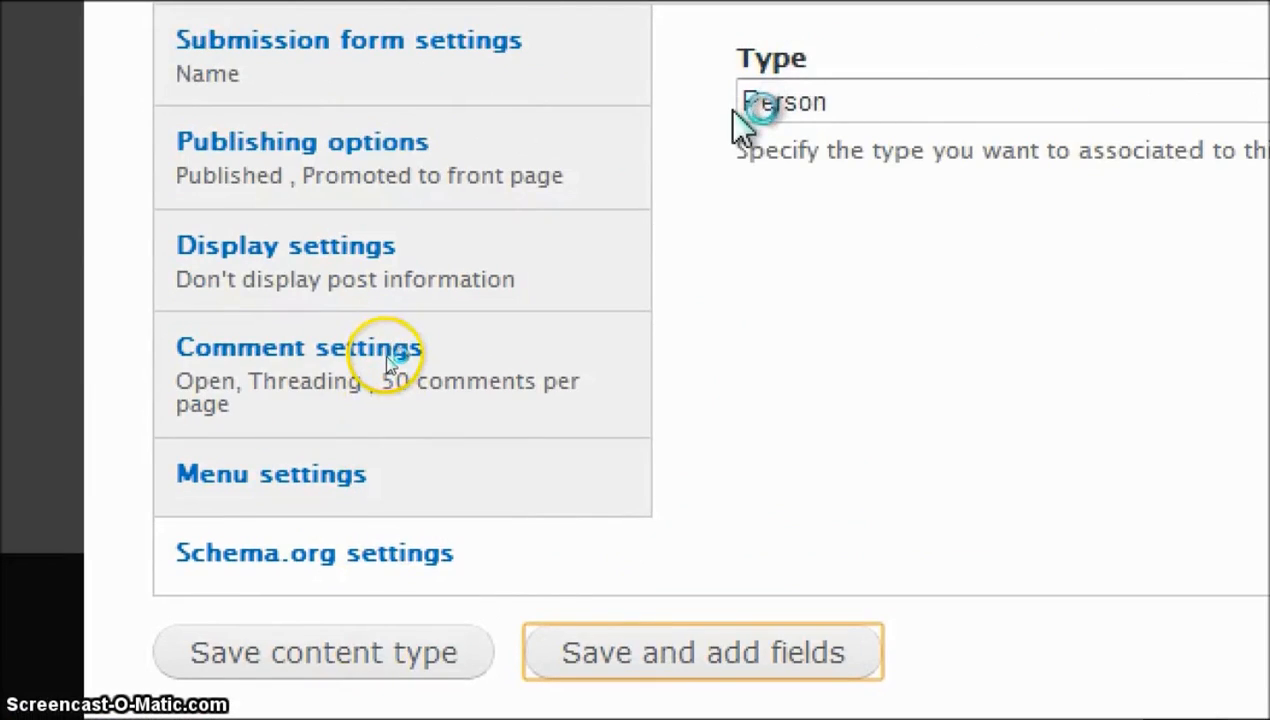
- Open the Body field's settings from the field list
{"action": "left_click", "coordinate": [701, 651]}
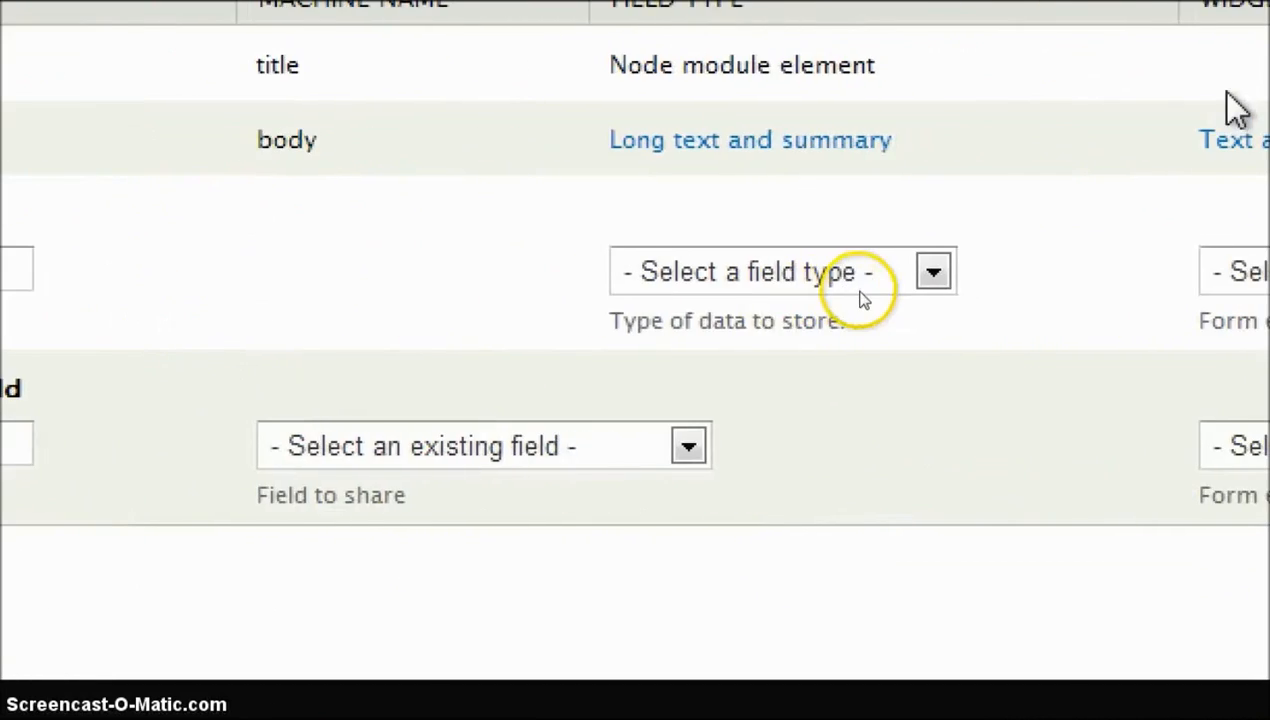
{"action": "scroll", "scroll_direction": "right", "scroll_amount": 3}
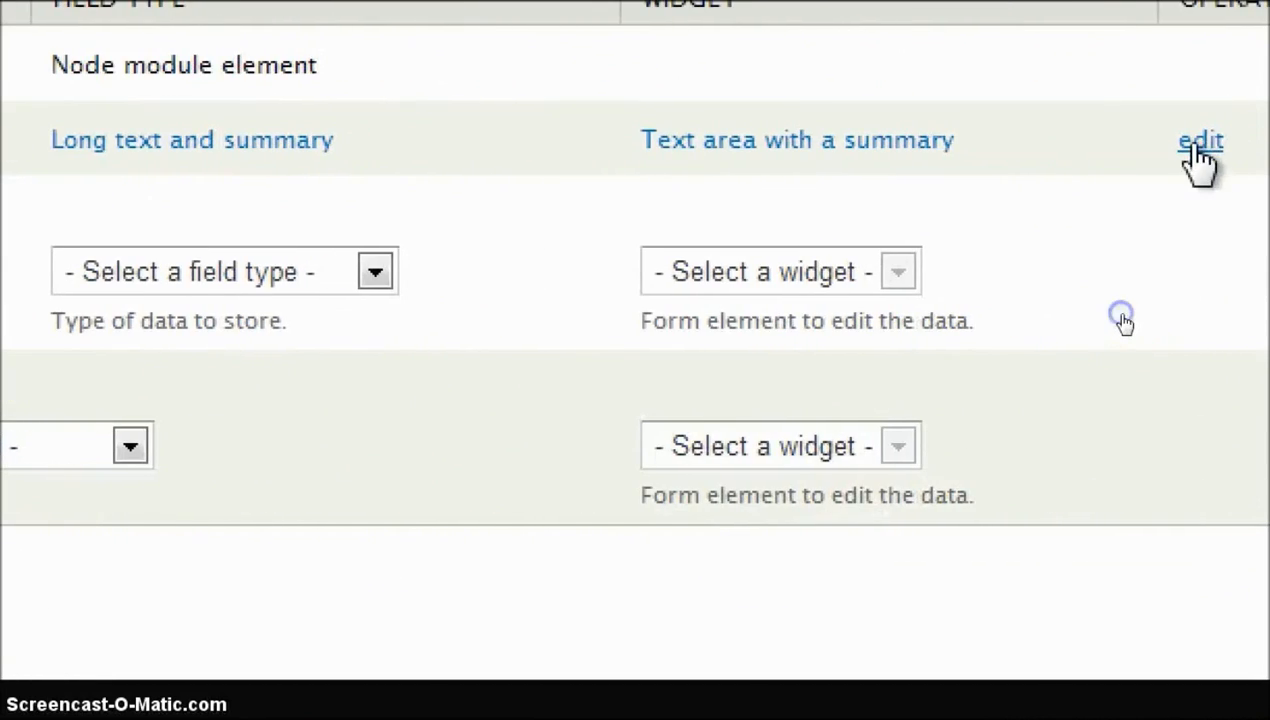
{"action": "left_click", "coordinate": [1199, 139]}
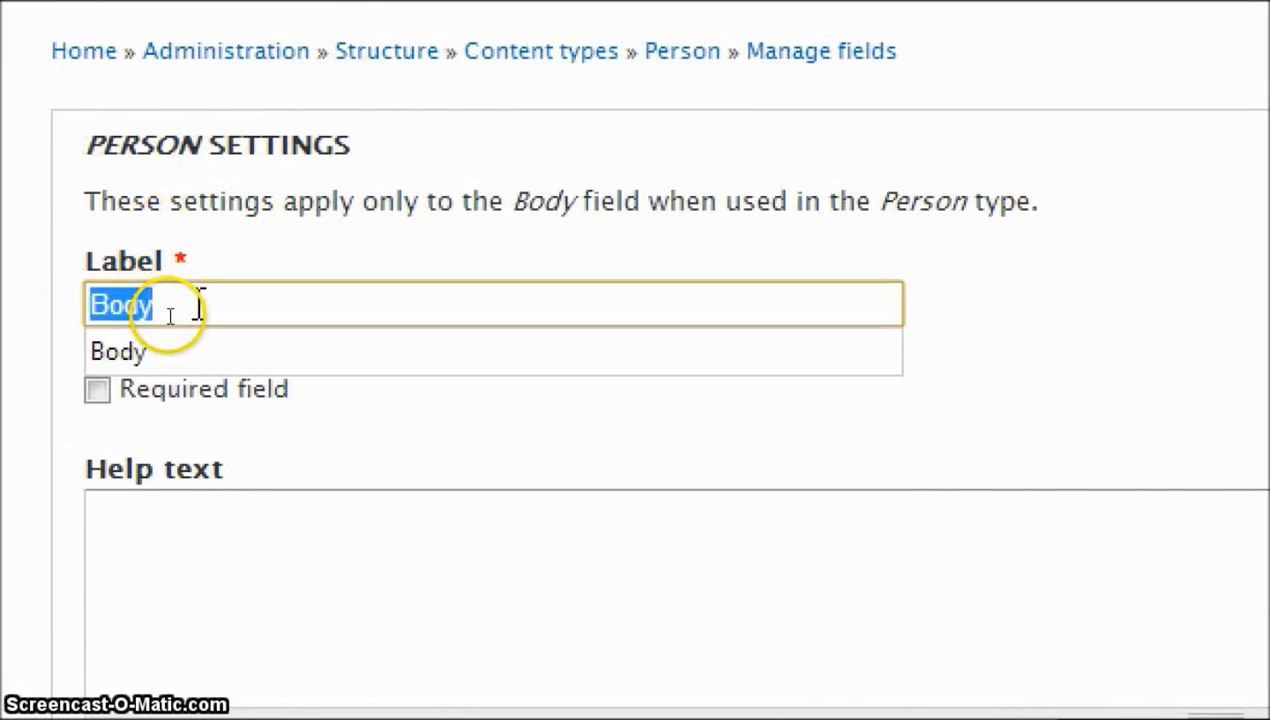
- Relabel the Body field 'Bio' and save its settings
{"action": "type", "text": "Bio"}
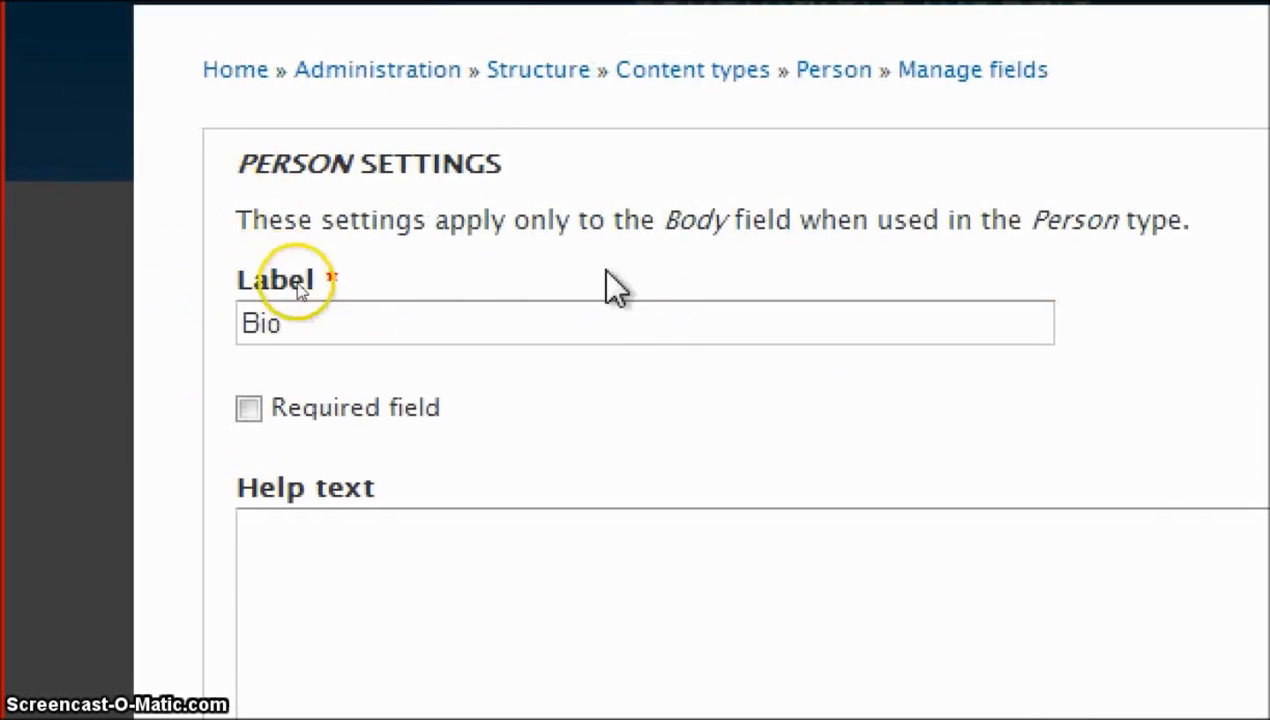
{"action": "scroll", "scroll_direction": "down", "scroll_amount": 3}
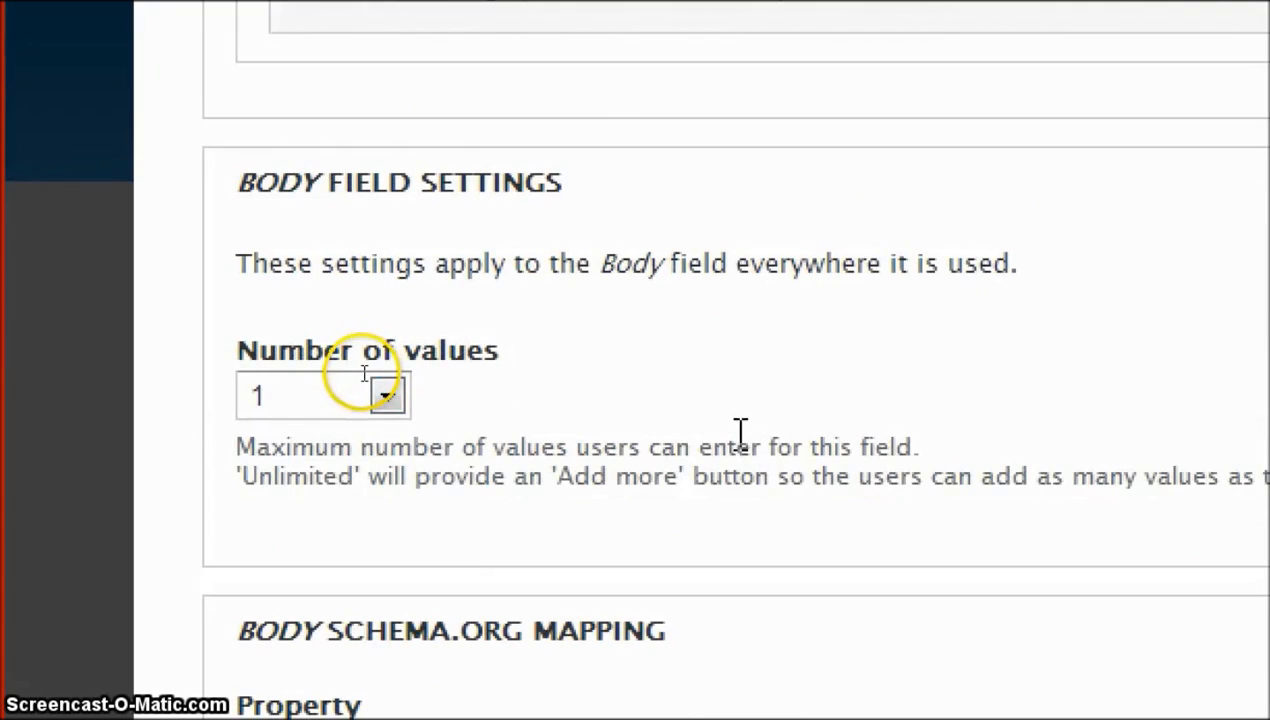
{"action": "scroll", "scroll_direction": "down", "scroll_amount": 3}
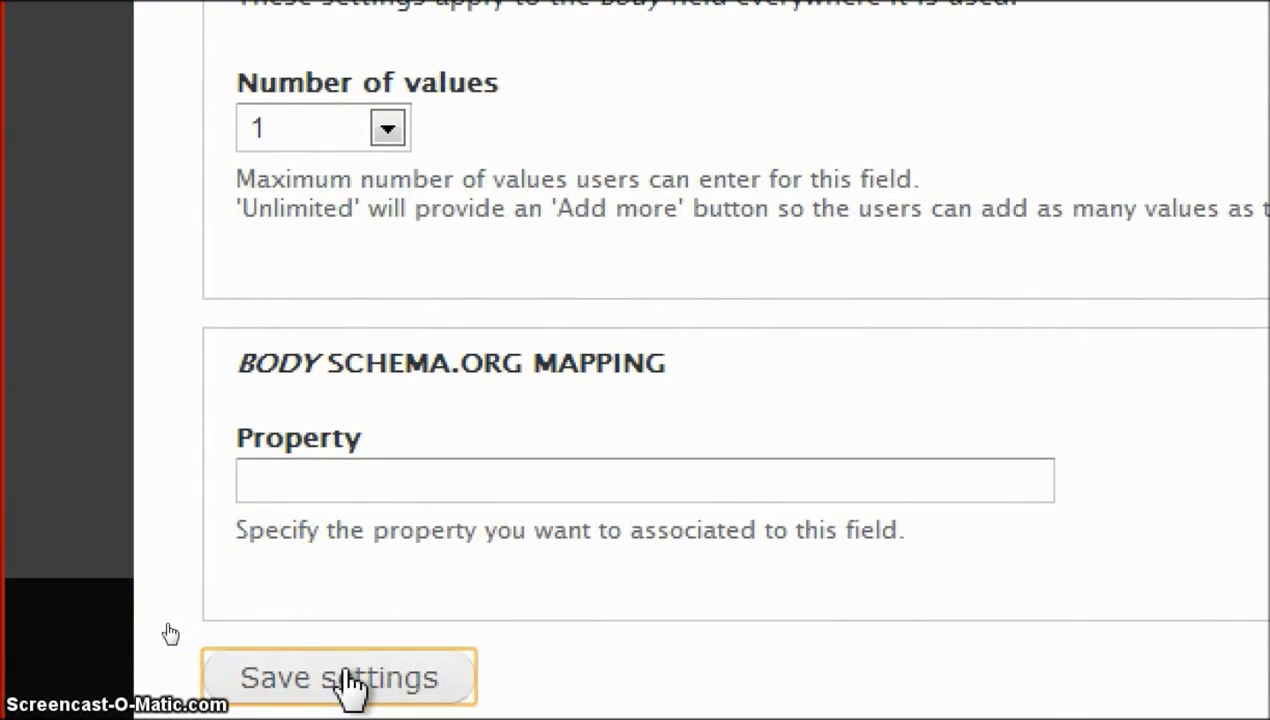
{"action": "left_click", "coordinate": [338, 677]}
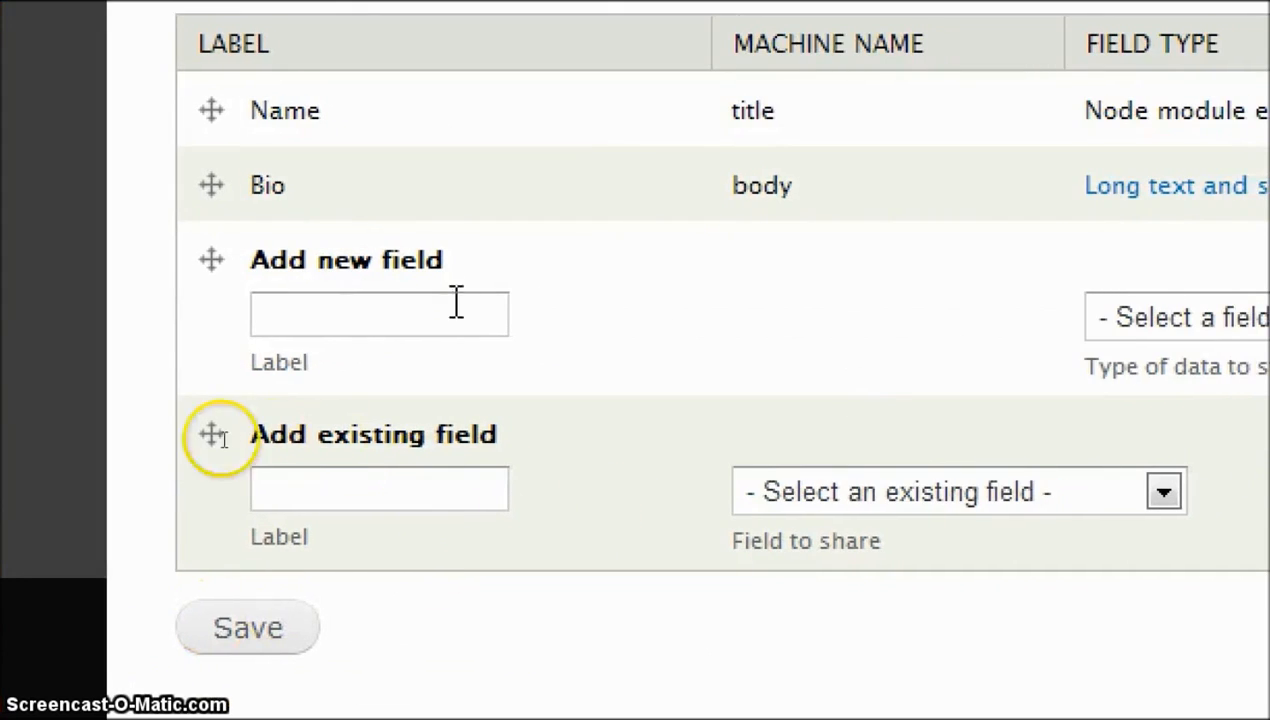
- Create an Affiliation text field and save its default field settings
{"action": "type", "text": "A"}
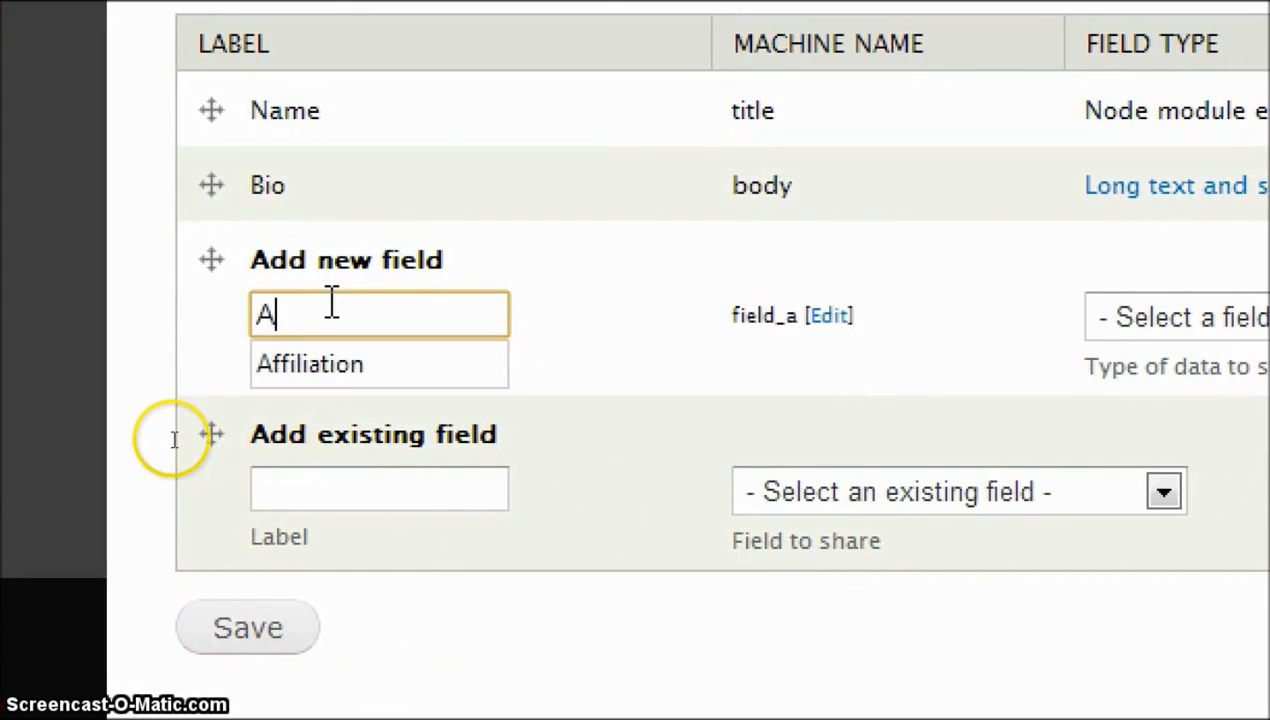
{"action": "left_click", "coordinate": [308, 363]}
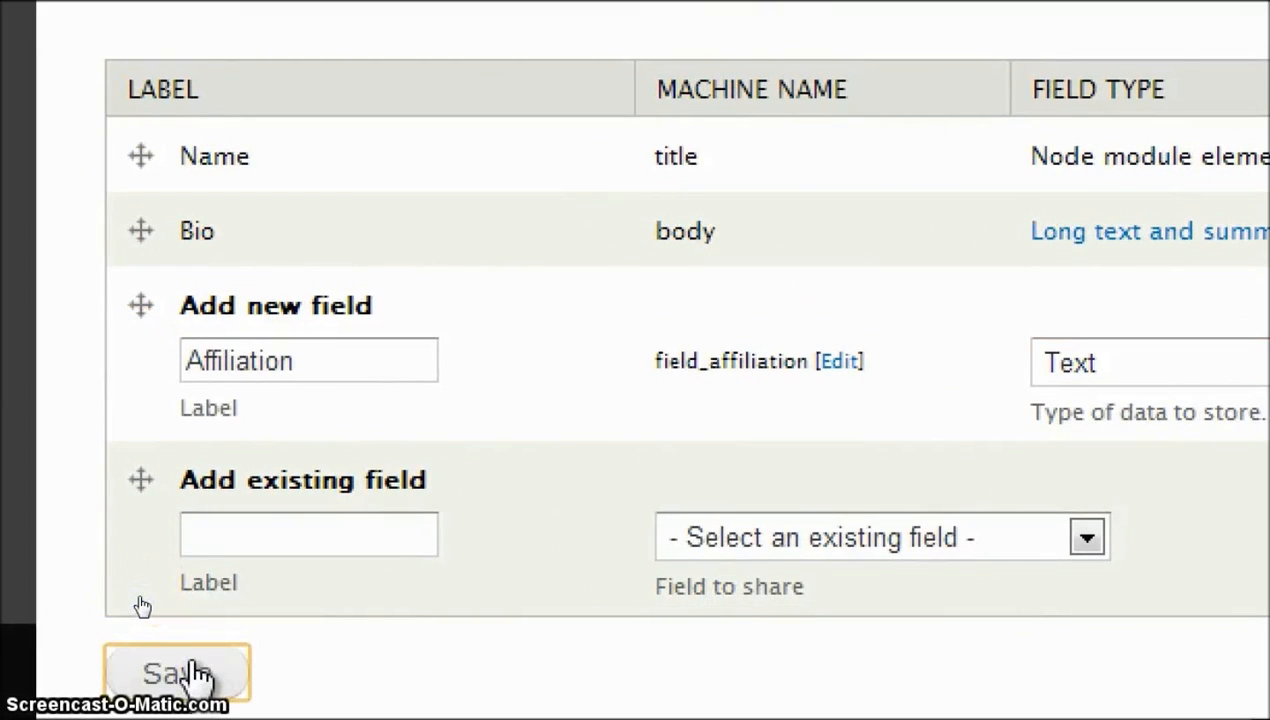
{"action": "left_click", "coordinate": [176, 672]}
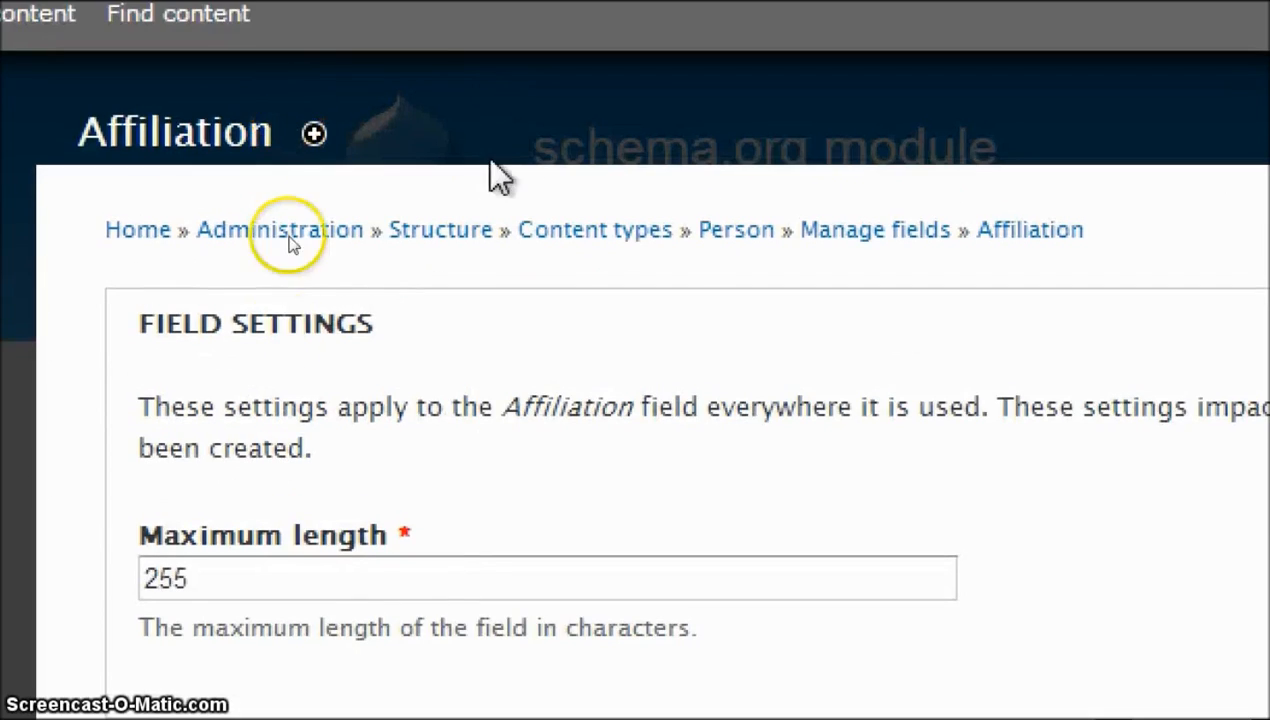
{"action": "scroll", "scroll_direction": "down", "scroll_amount": 3}
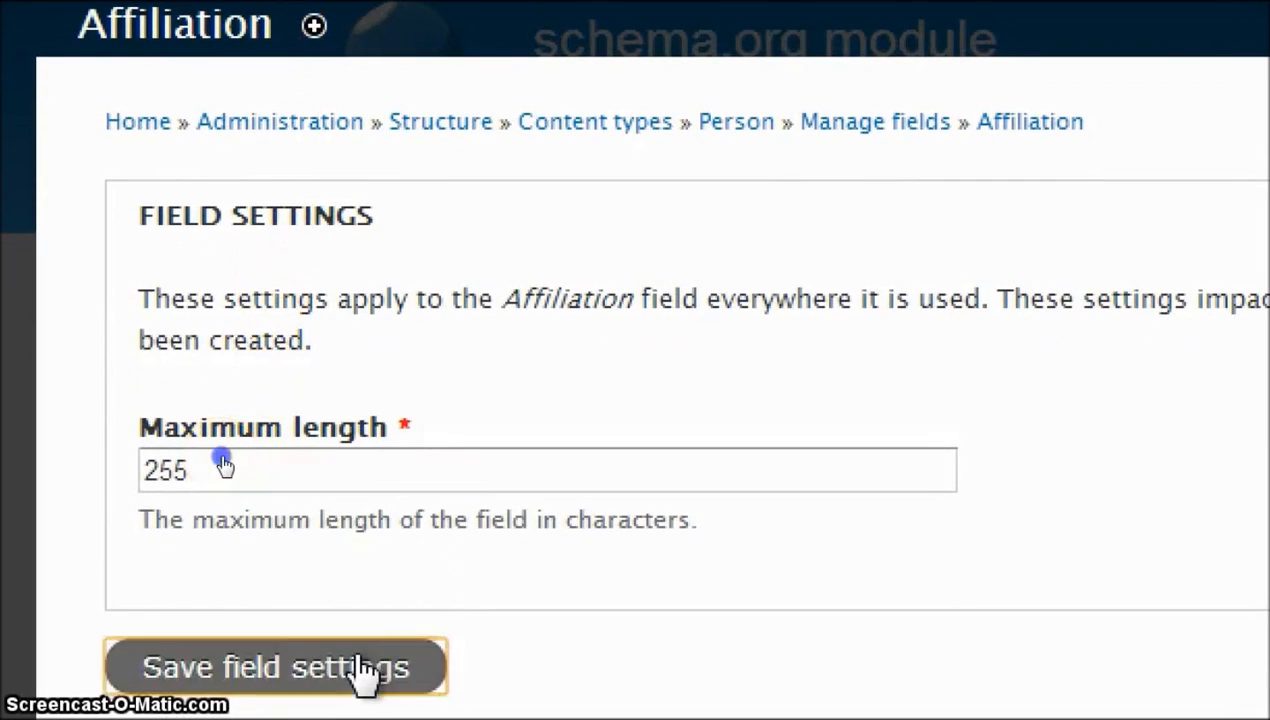
{"action": "left_click", "coordinate": [275, 666]}
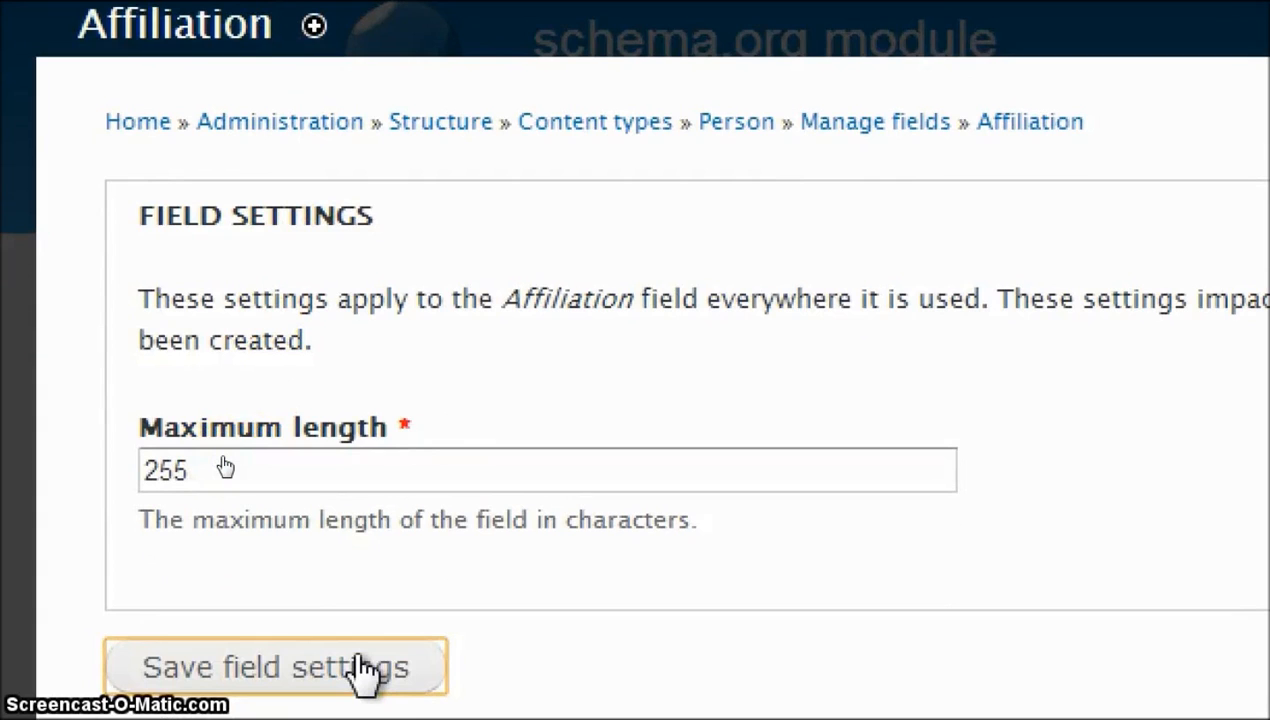
{"action": "left_click", "coordinate": [275, 667]}
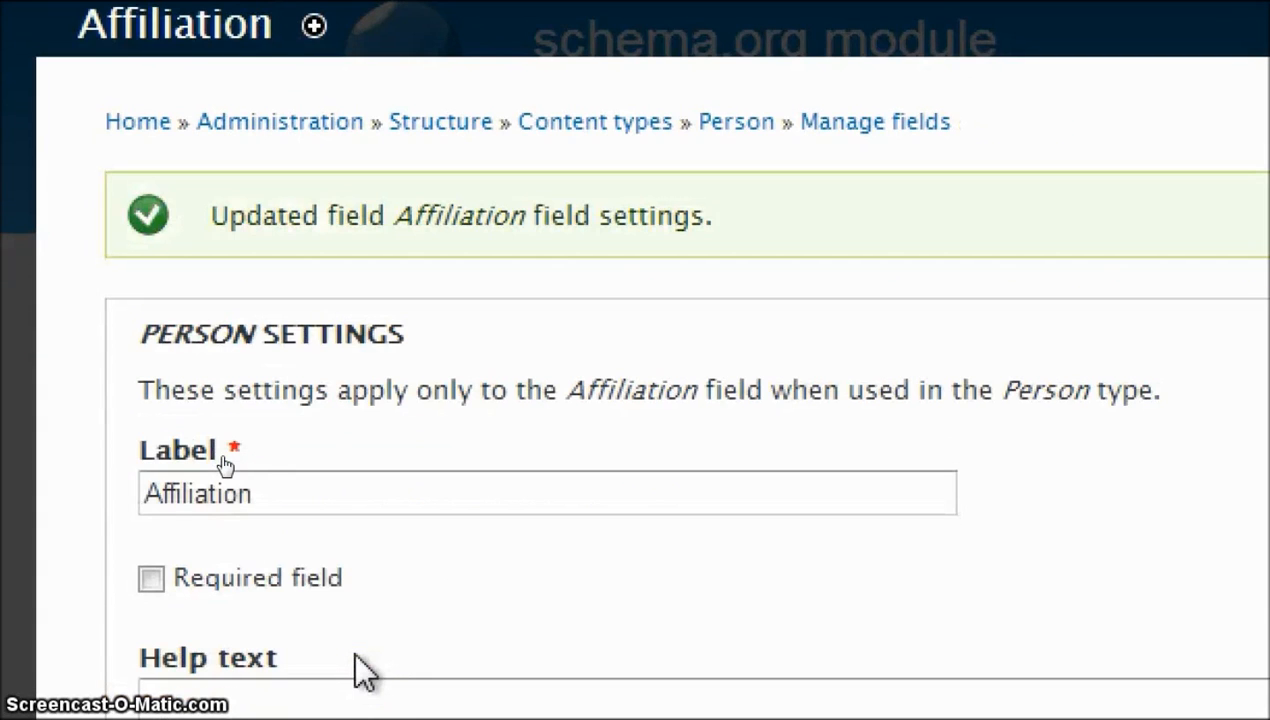
- Set Affiliation's schema.org property to affiliation and save the settings
{"action": "scroll", "scroll_direction": "down", "scroll_amount": 3}
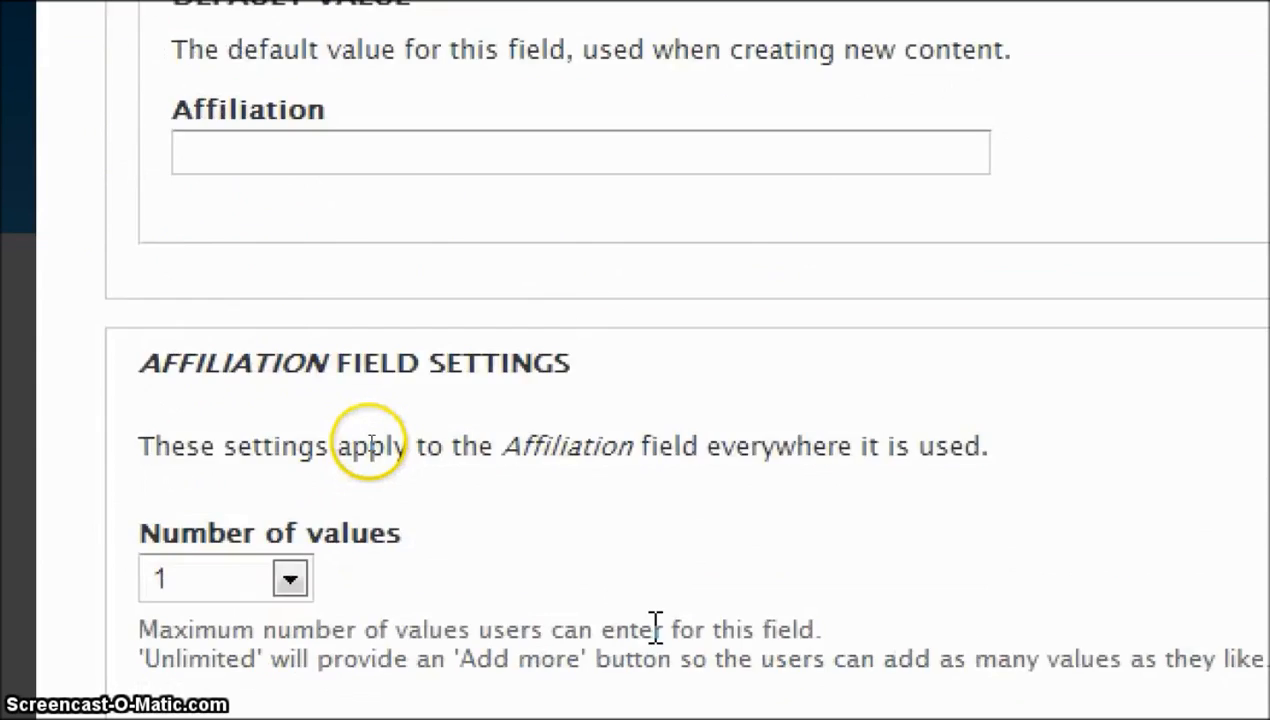
{"action": "scroll", "scroll_direction": "down", "scroll_amount": 3}
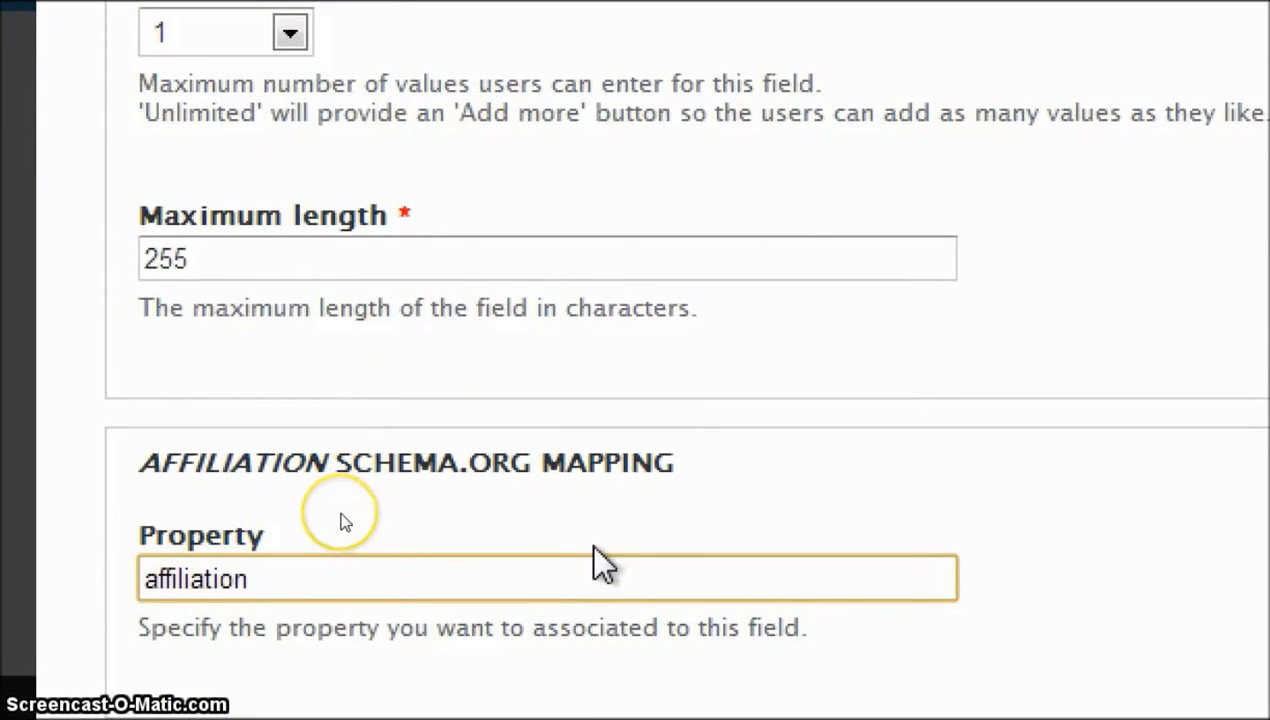
{"action": "left_click", "coordinate": [547, 578]}
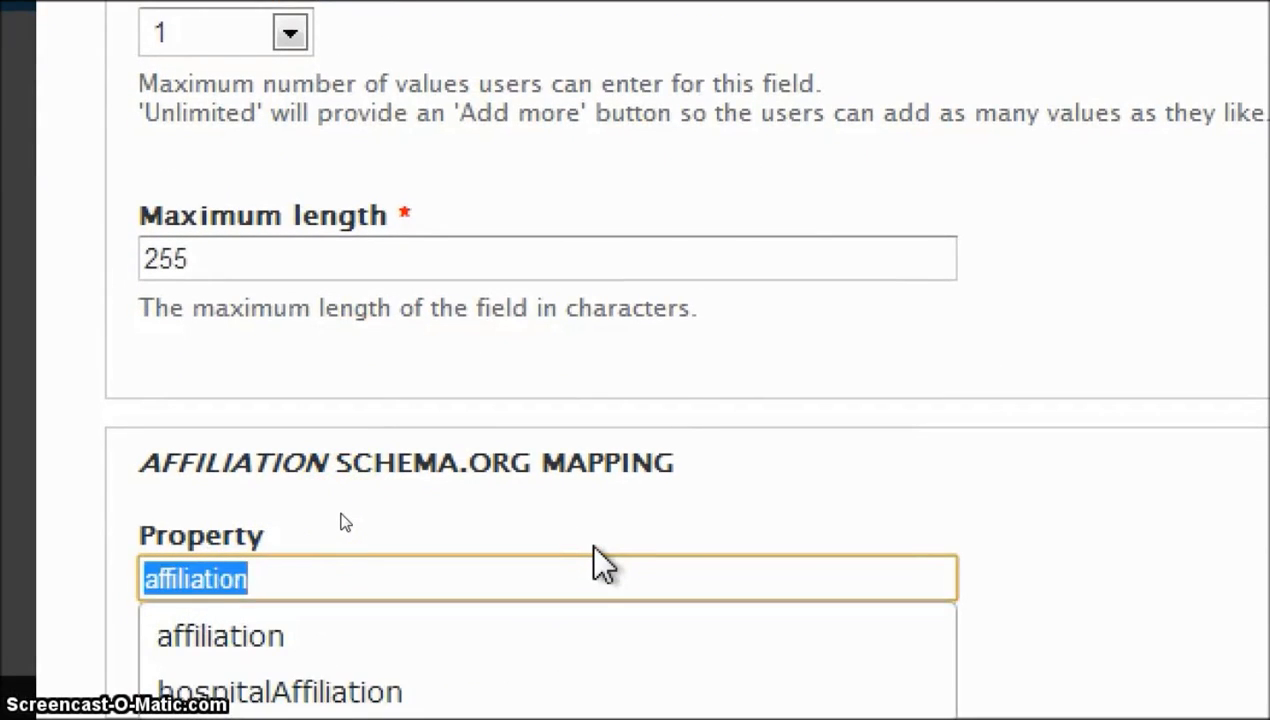
{"action": "type", "text": "aff"}
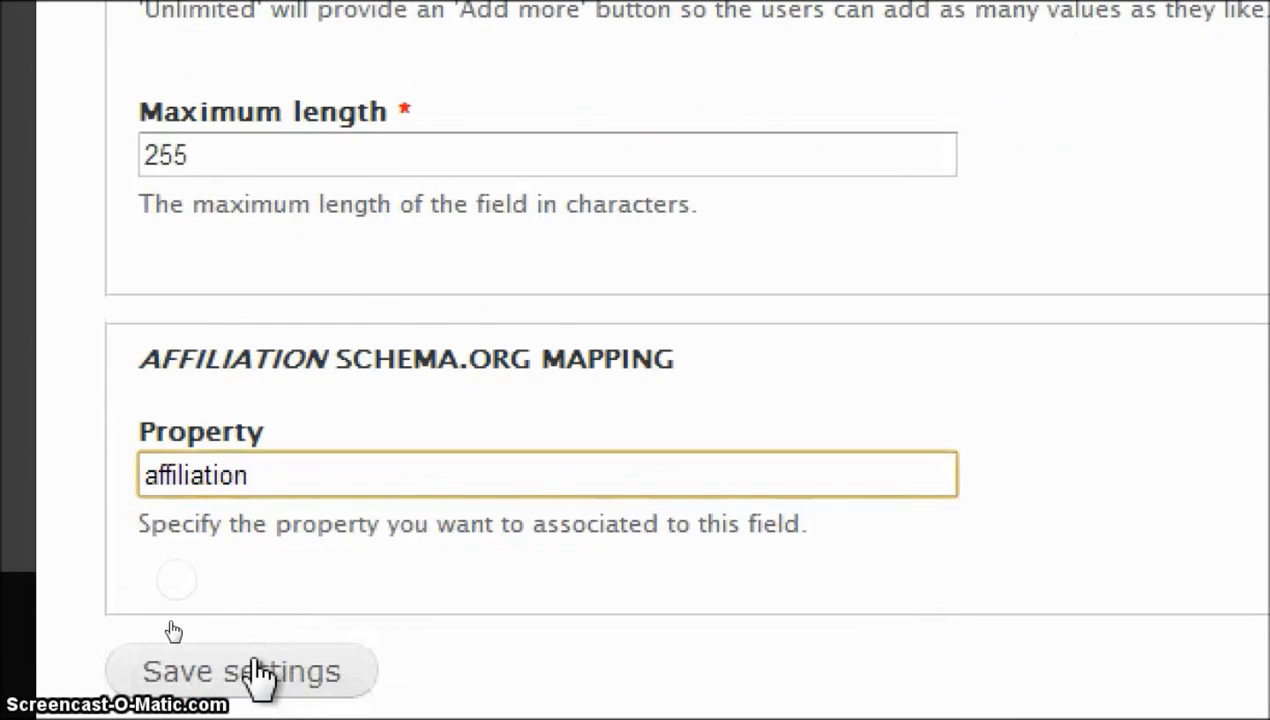
{"action": "left_click", "coordinate": [240, 670]}
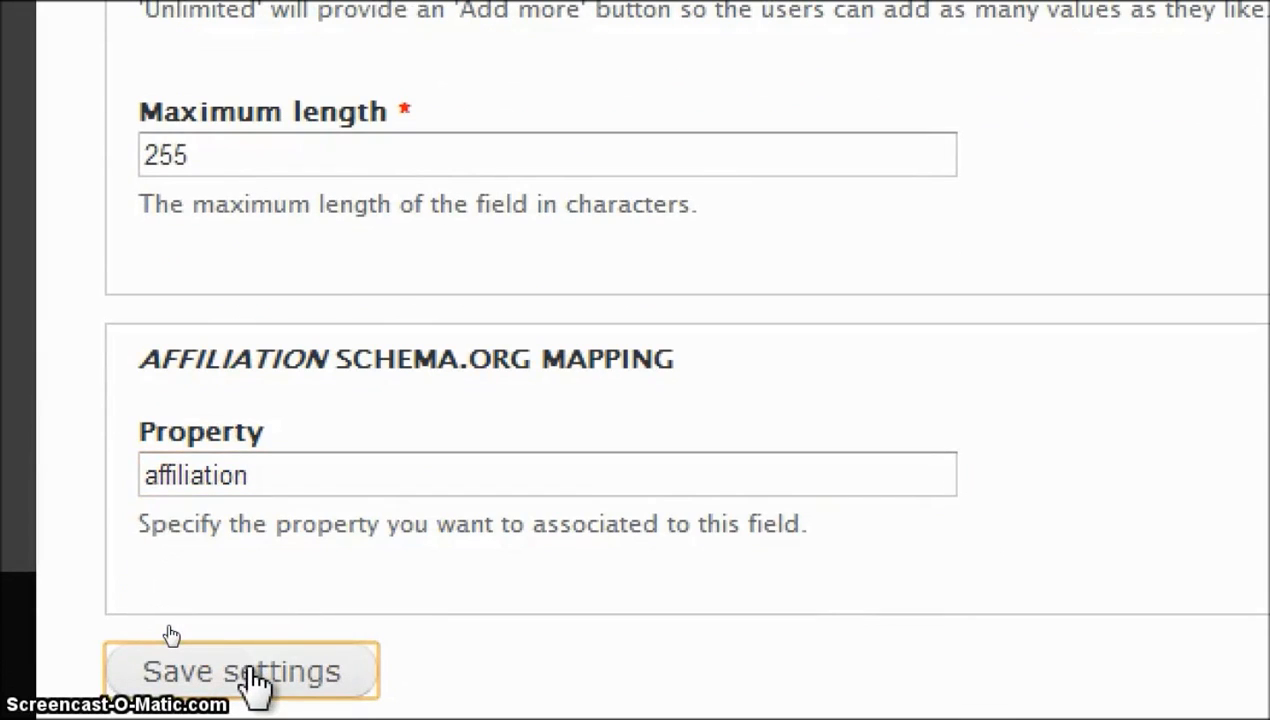
{"action": "left_click", "coordinate": [240, 671]}
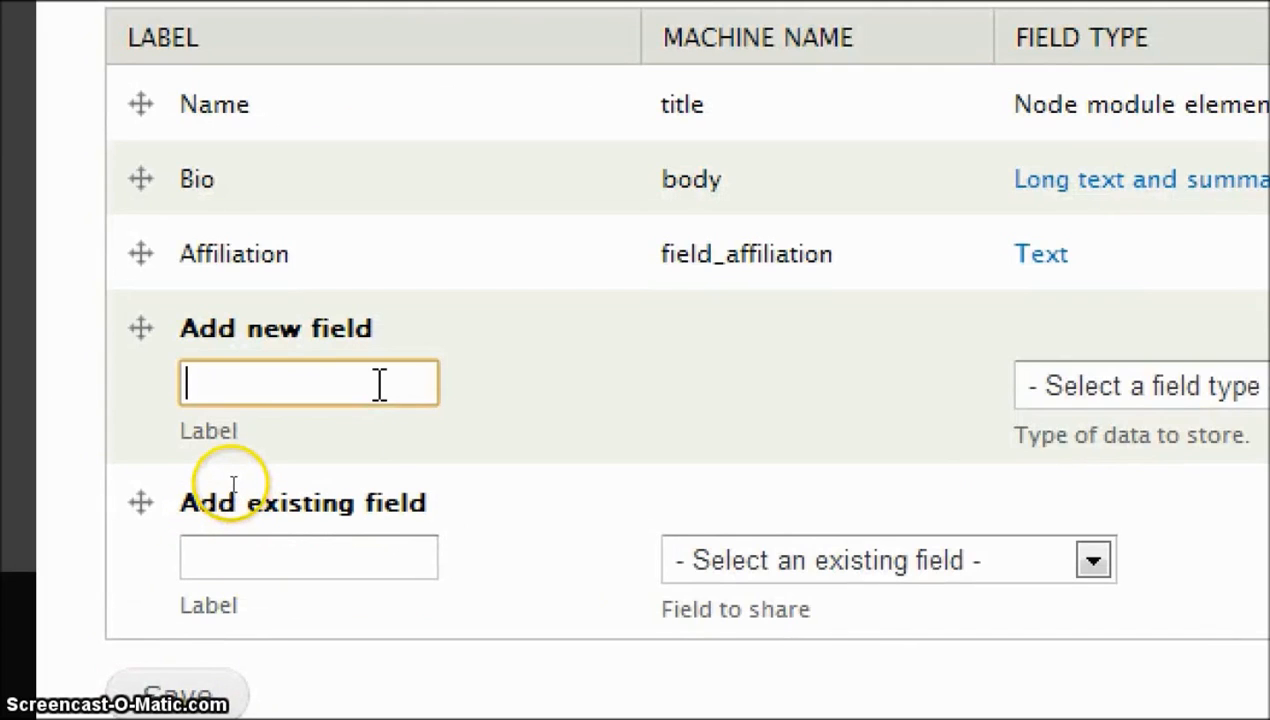
- Add a 'Job Title' text field with schema.org property jobTitle and save it
{"action": "type", "text": "Job Title"}
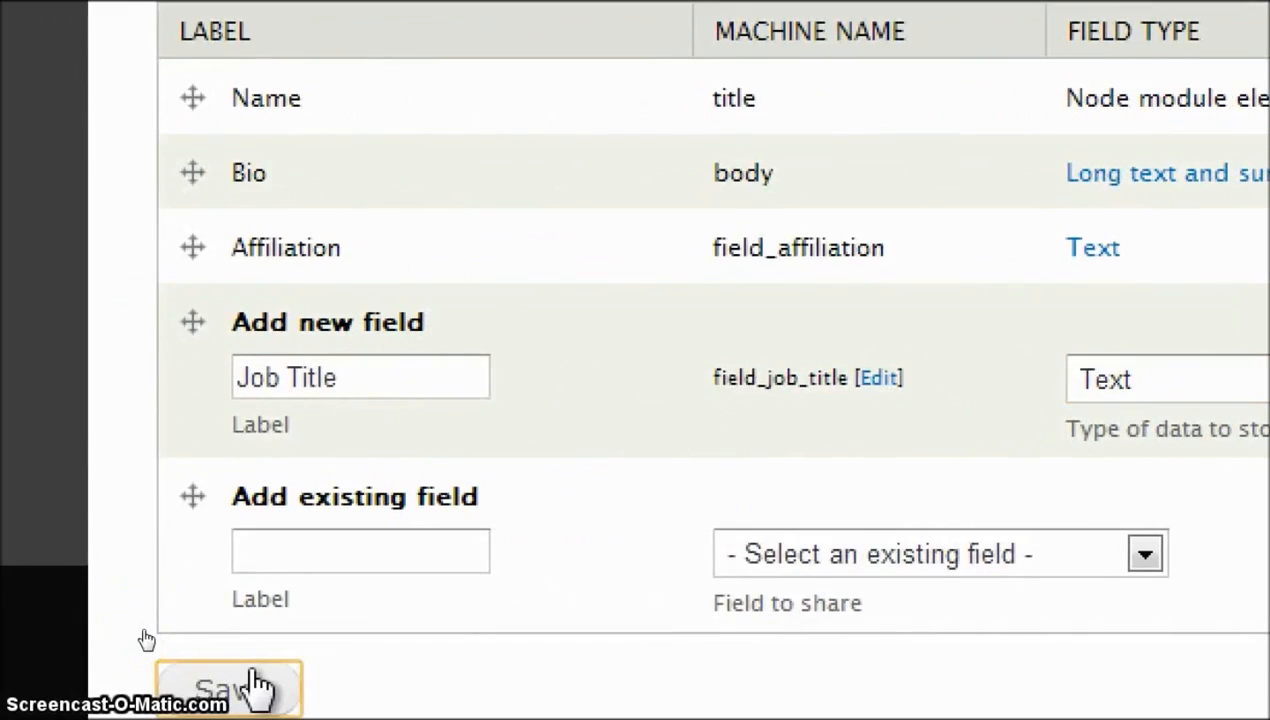
{"action": "left_click", "coordinate": [228, 688]}
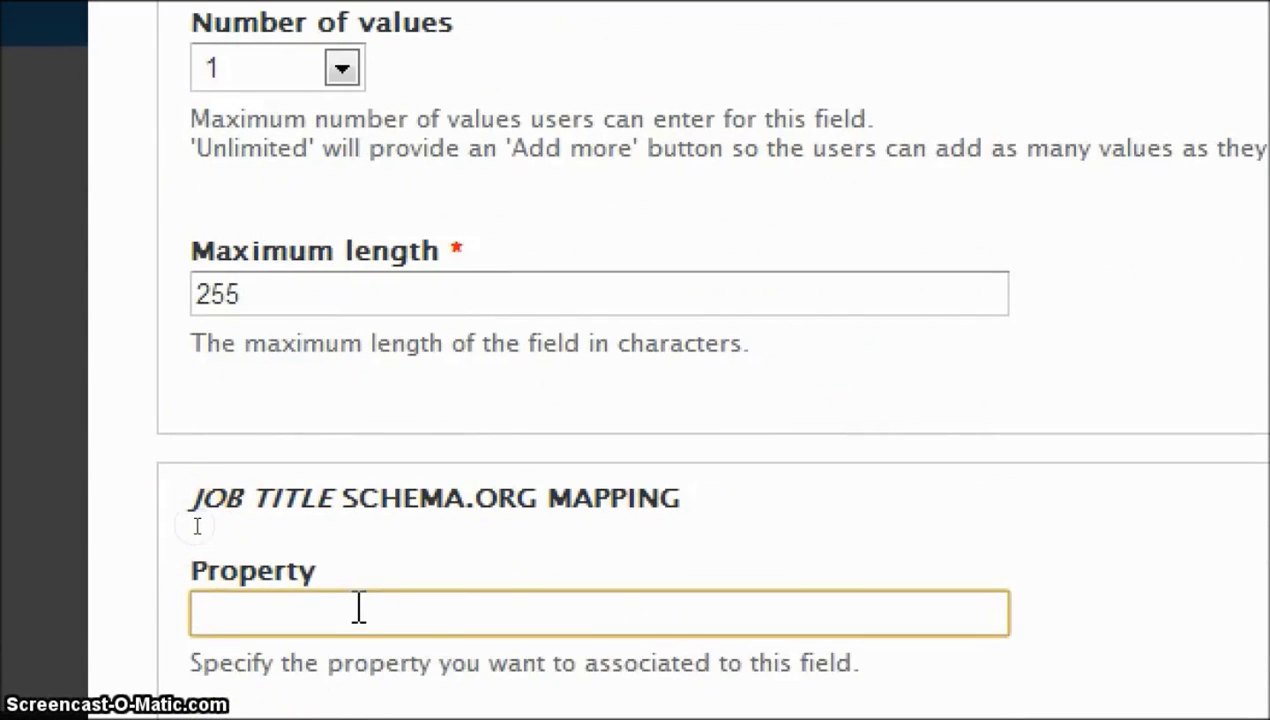
{"action": "type", "text": "jobTitle"}
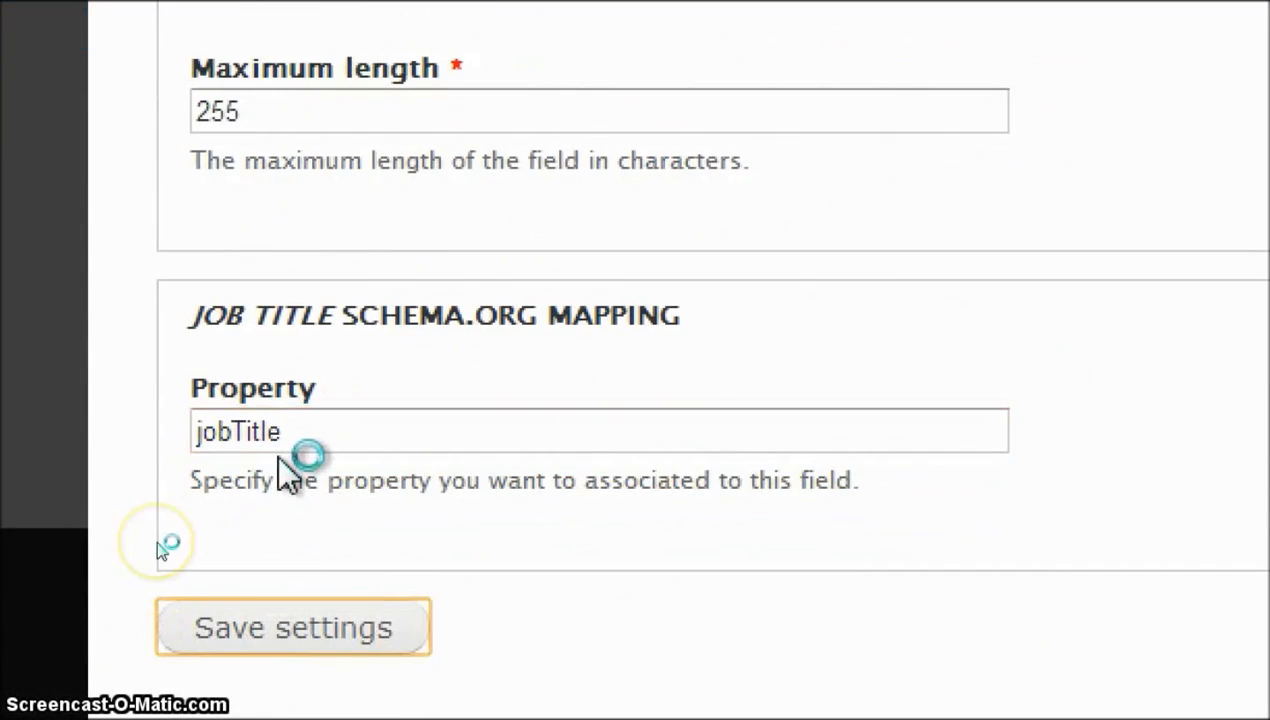
{"action": "left_click", "coordinate": [292, 627]}
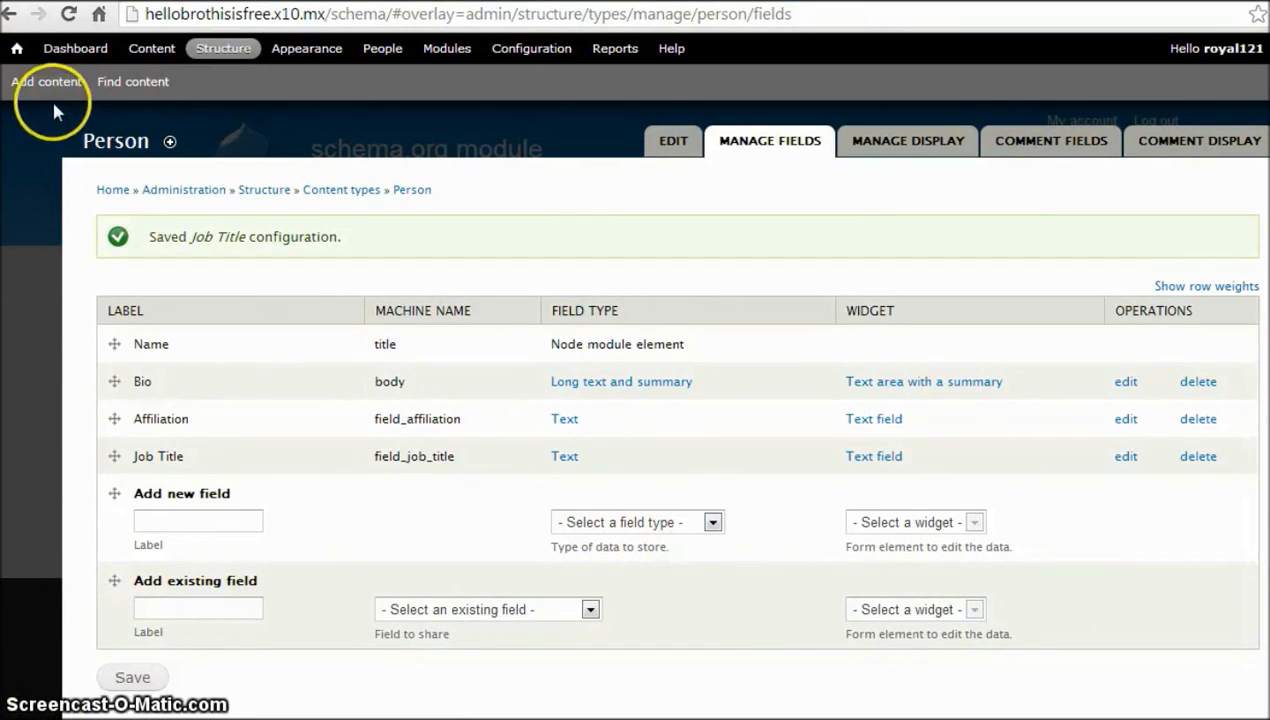
- Open Add content > Person and enter 'Dries Buytaert' as the Name
{"action": "left_click", "coordinate": [46, 81]}
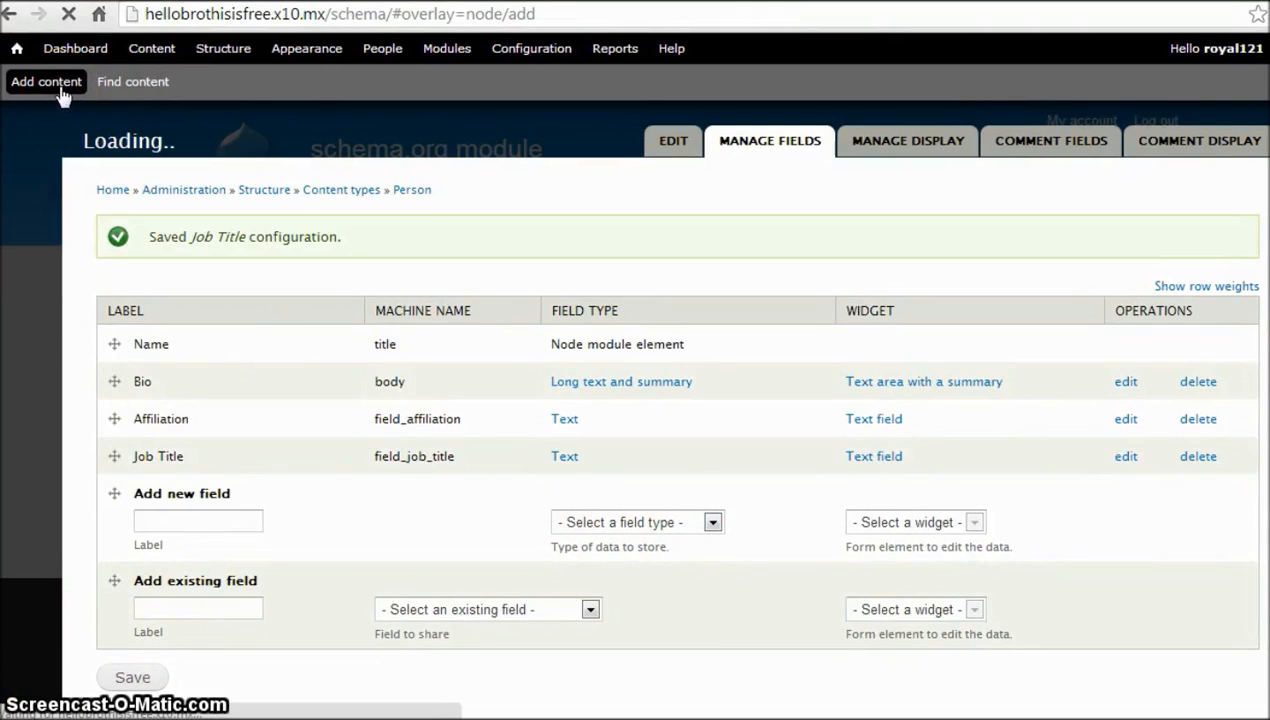
{"action": "left_click", "coordinate": [46, 81]}
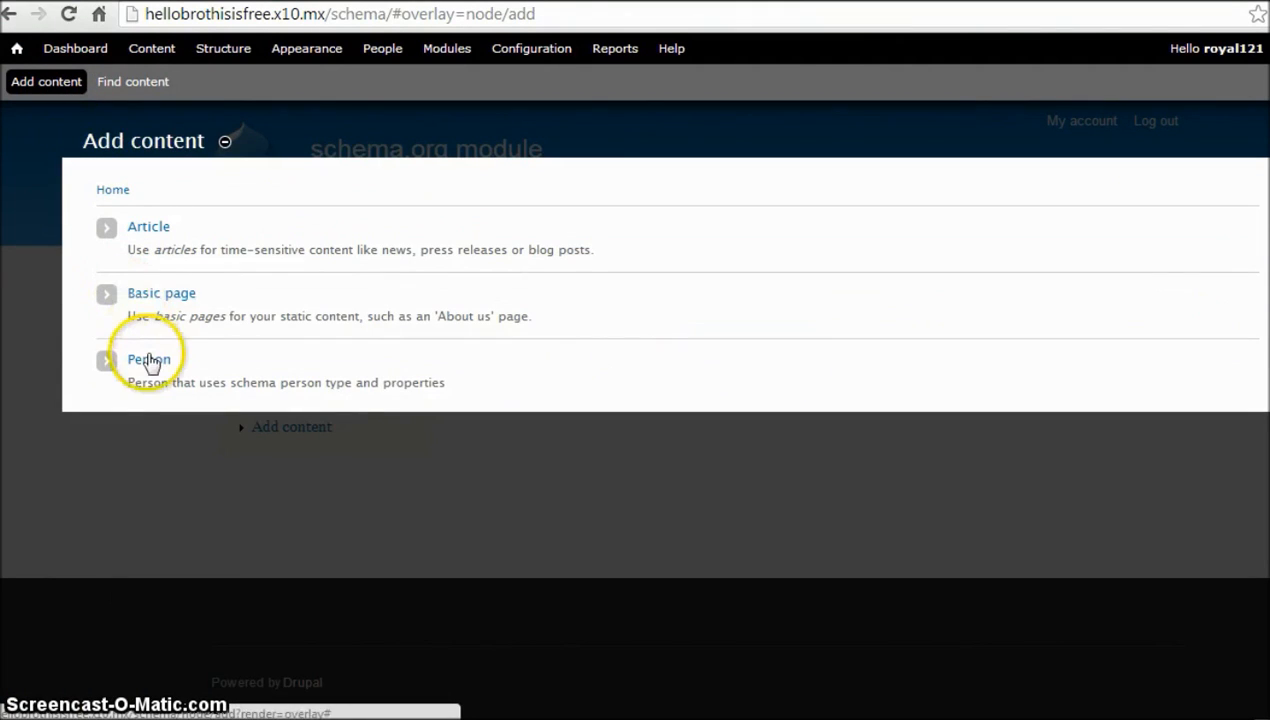
{"action": "left_click", "coordinate": [148, 359]}
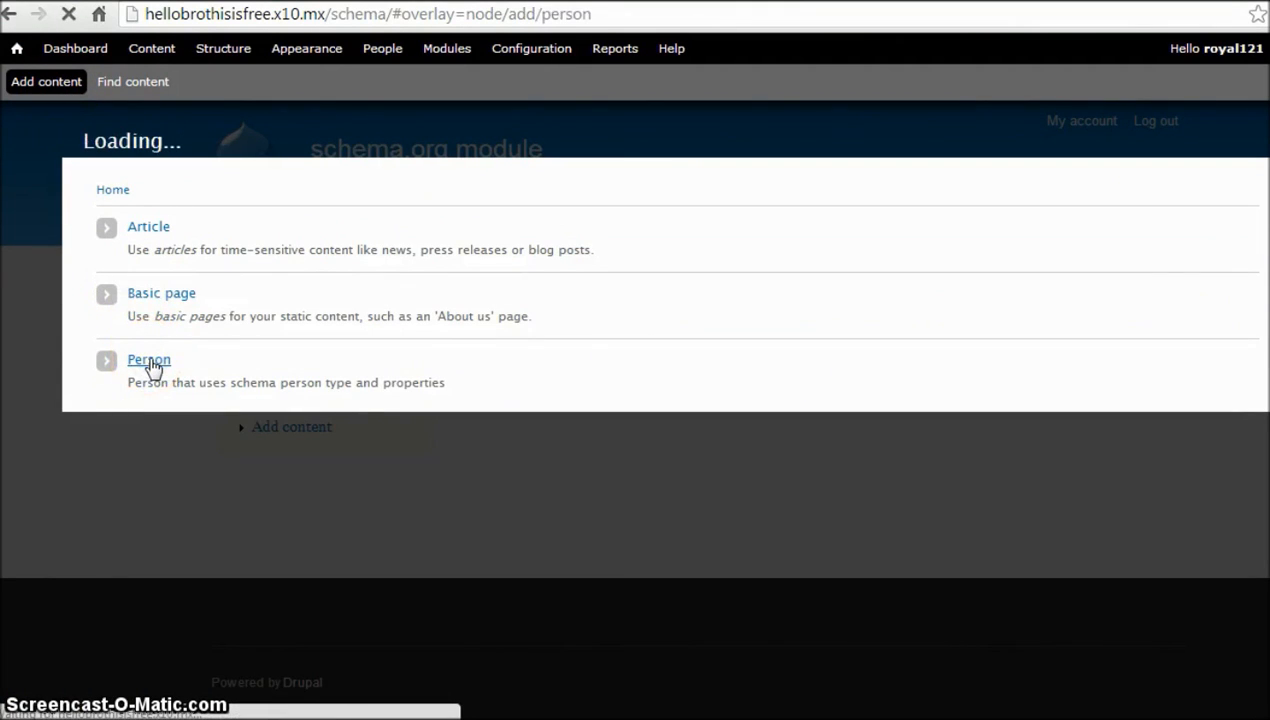
{"action": "left_click", "coordinate": [148, 359]}
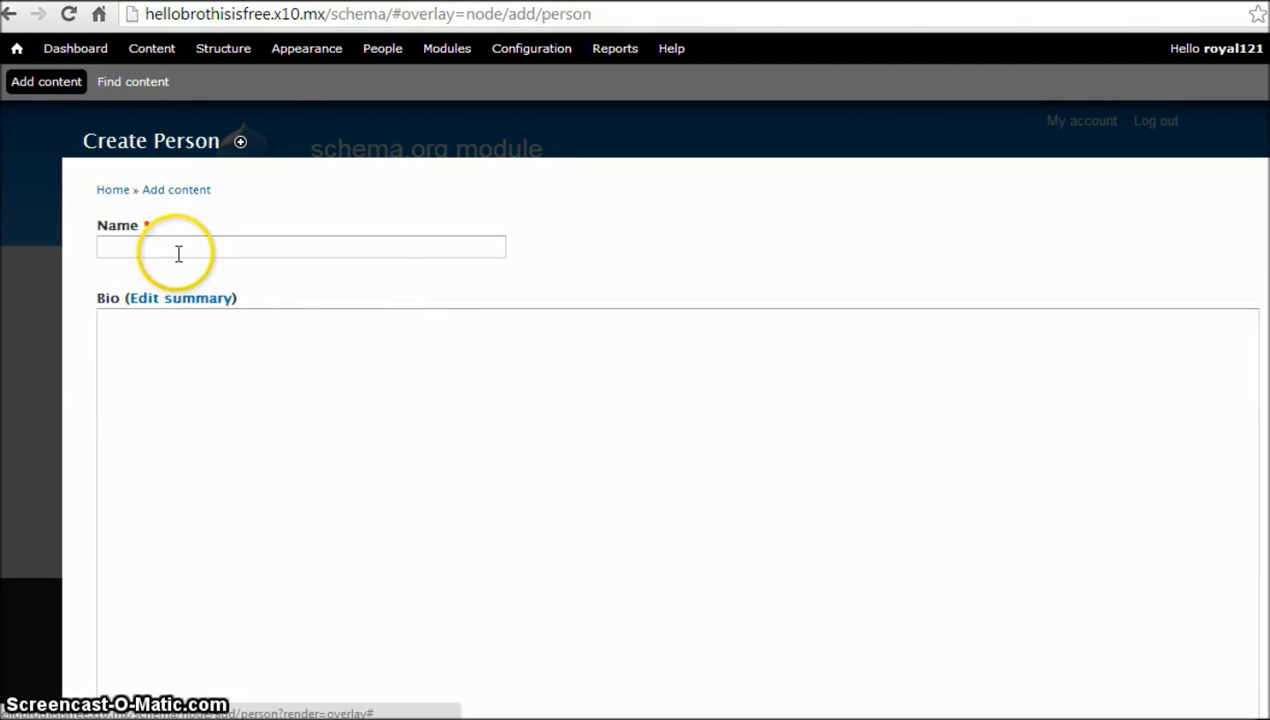
{"action": "left_click", "coordinate": [300, 247]}
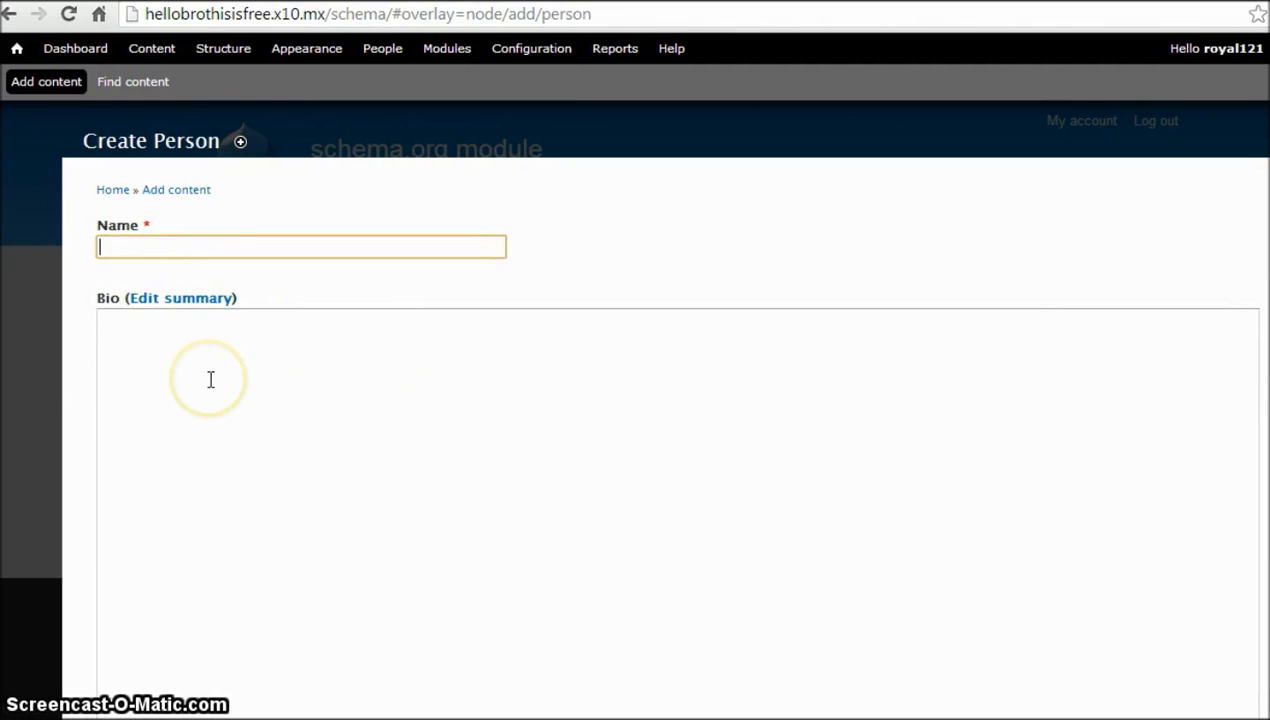
{"action": "type", "text": "Dries Buytaert"}
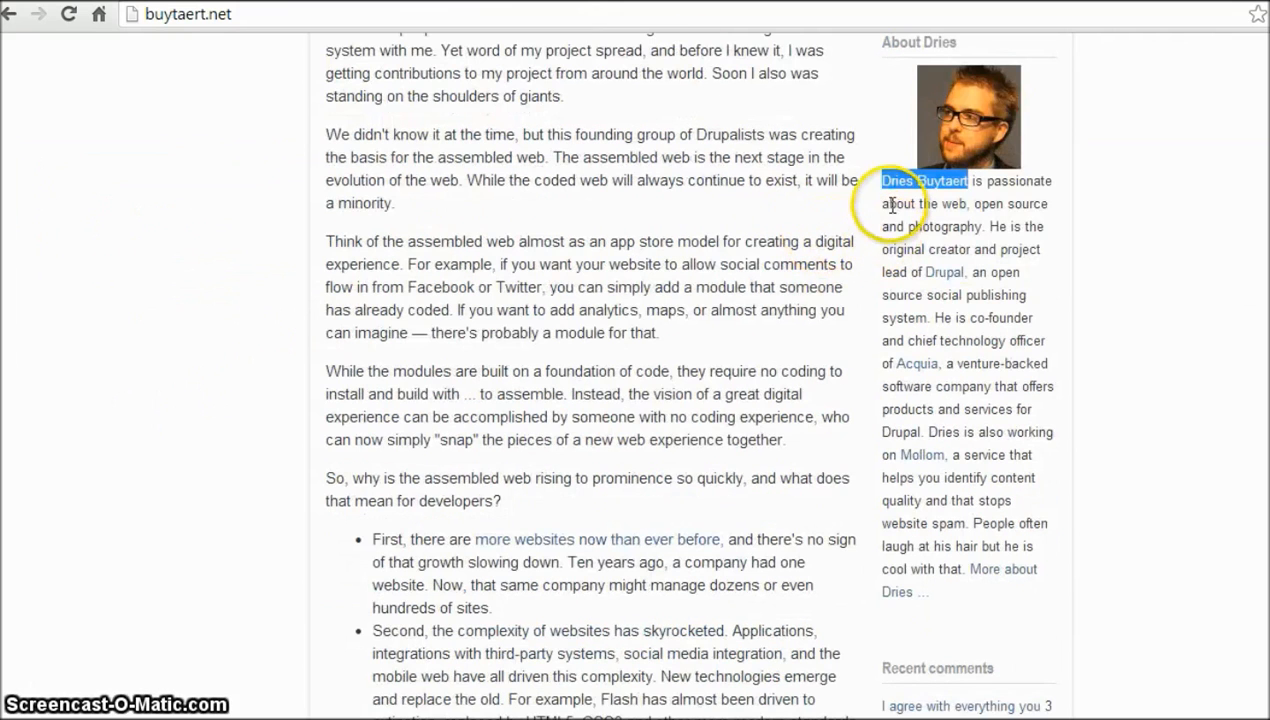
- Select the About Dries biography text in buytaert.net's sidebar
{"action": "left_click_drag", "start_coordinate": [890, 180], "coordinate": [970, 569]}
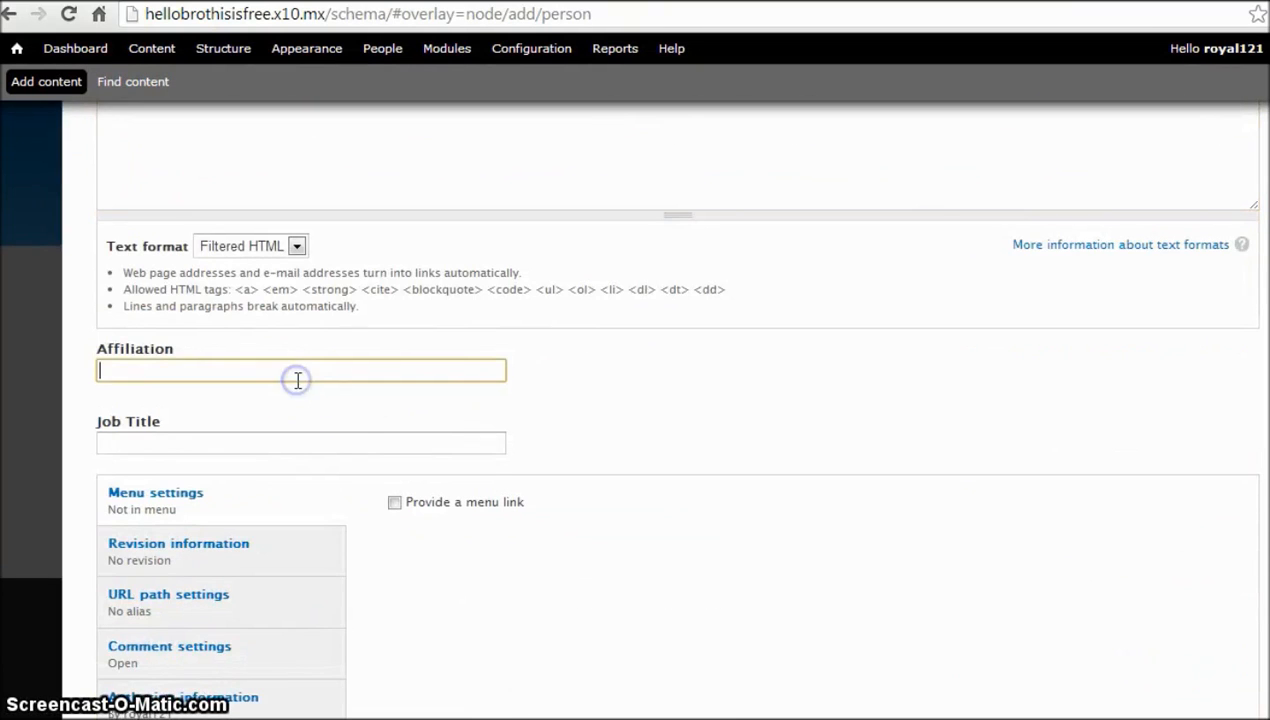
- Enter Affiliation 'Acquia' and Job Title 'Co-founder & CTO', then save the Dries Buytaert person
{"action": "type", "text": "Acquia"}
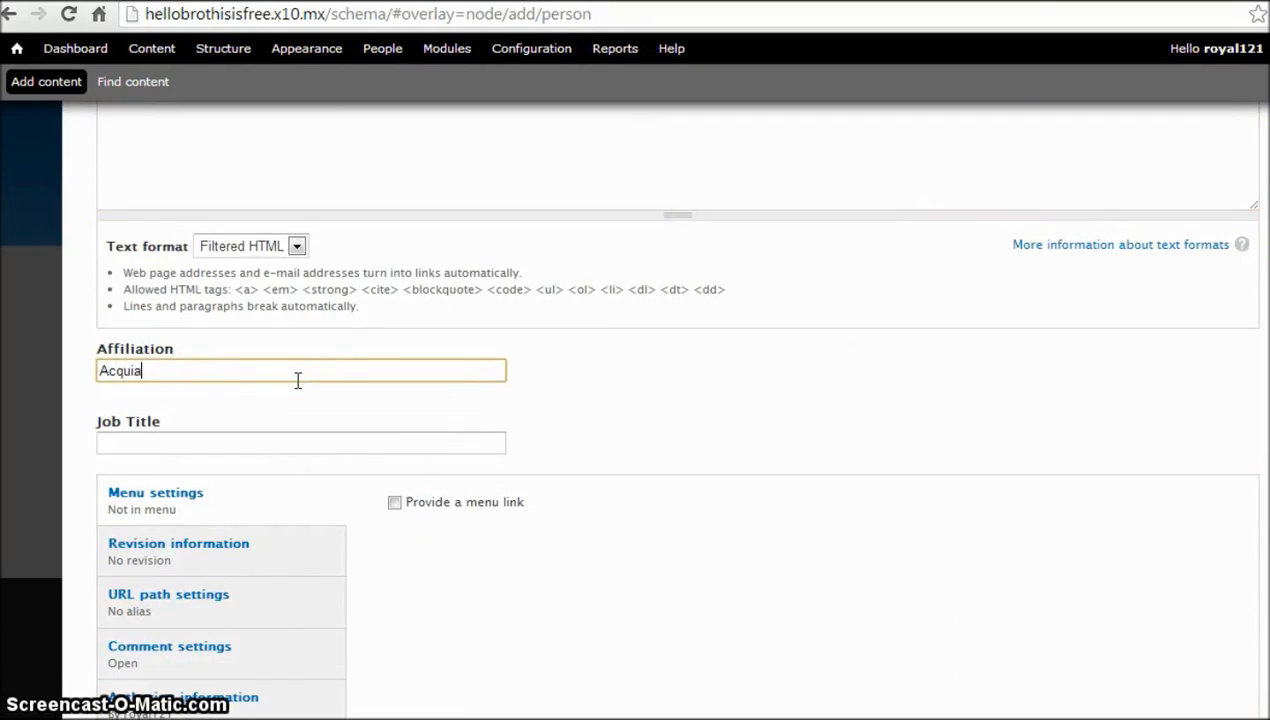
{"action": "left_click", "coordinate": [300, 443]}
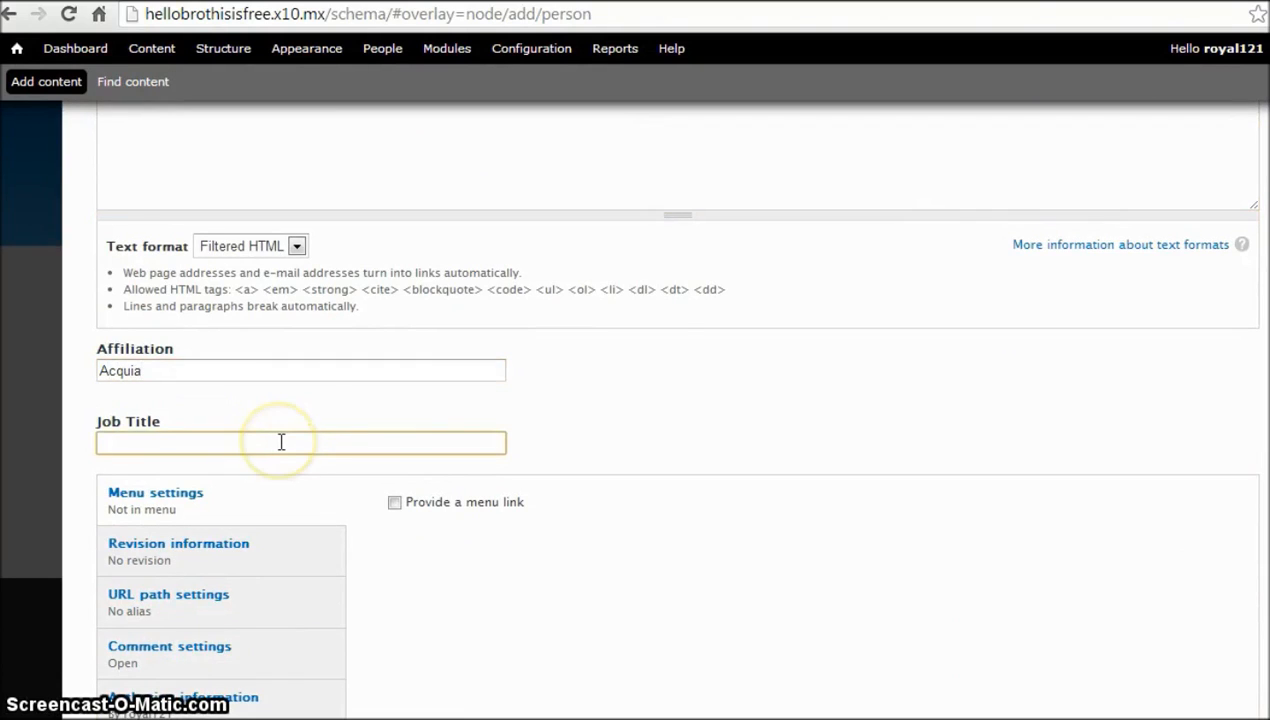
{"action": "type", "text": "Co-founder & CTO"}
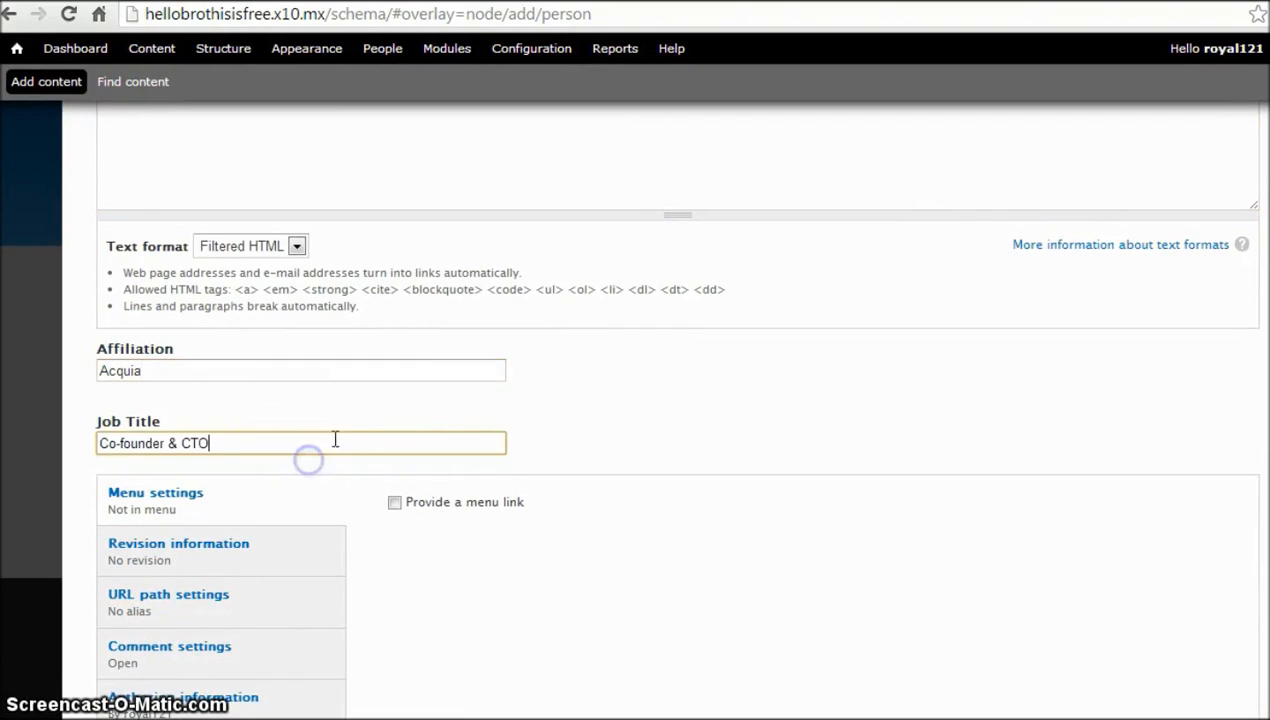
{"action": "scroll", "scroll_direction": "down", "scroll_amount": 3}
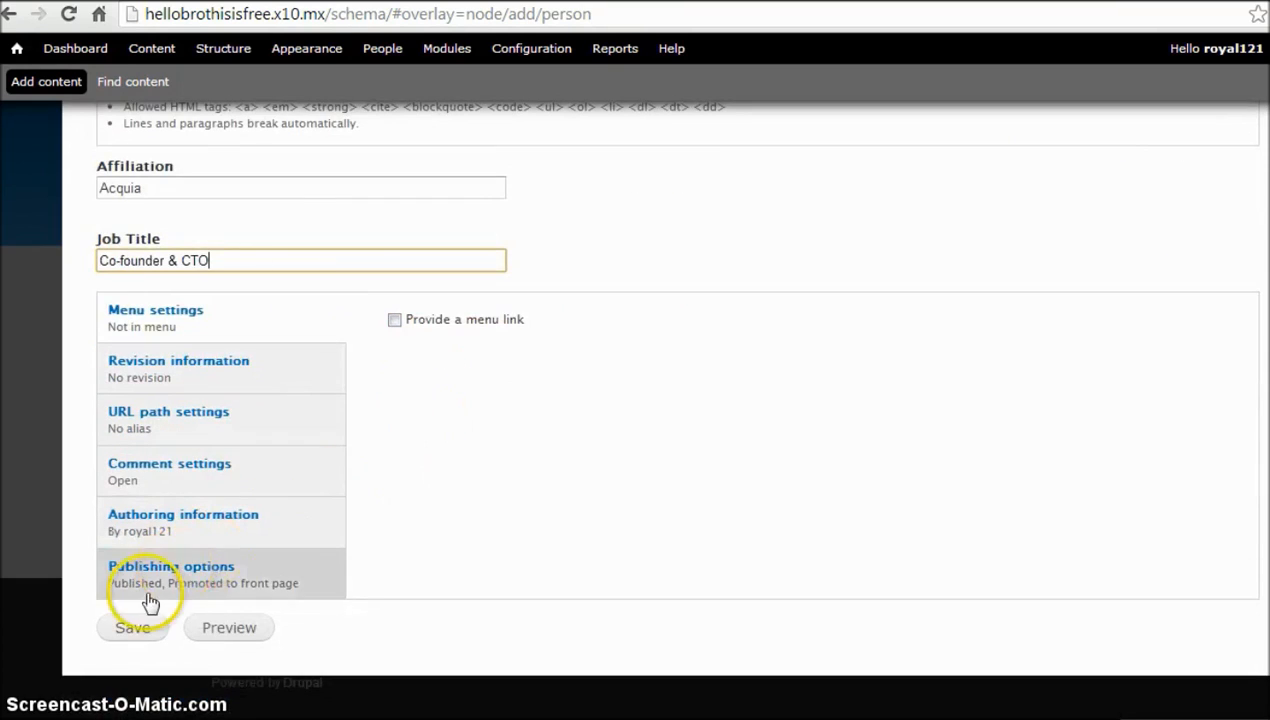
{"action": "left_click", "coordinate": [132, 627]}
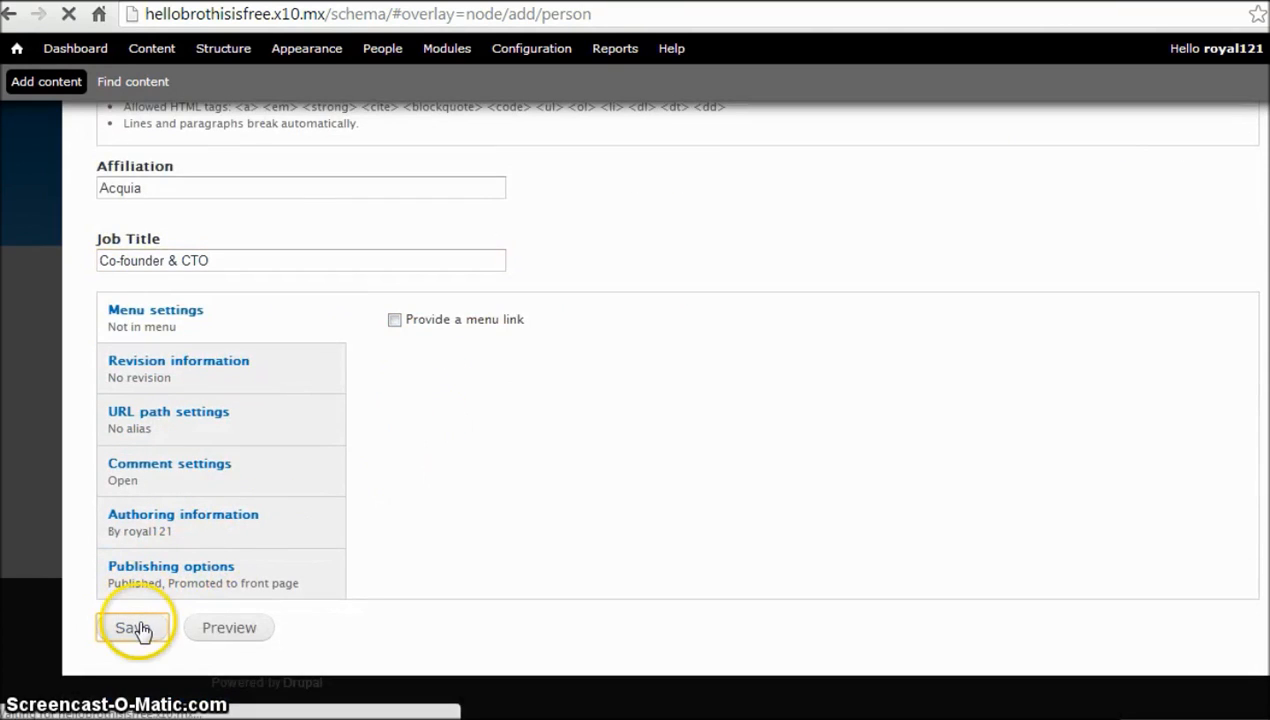
{"action": "left_click", "coordinate": [133, 627]}
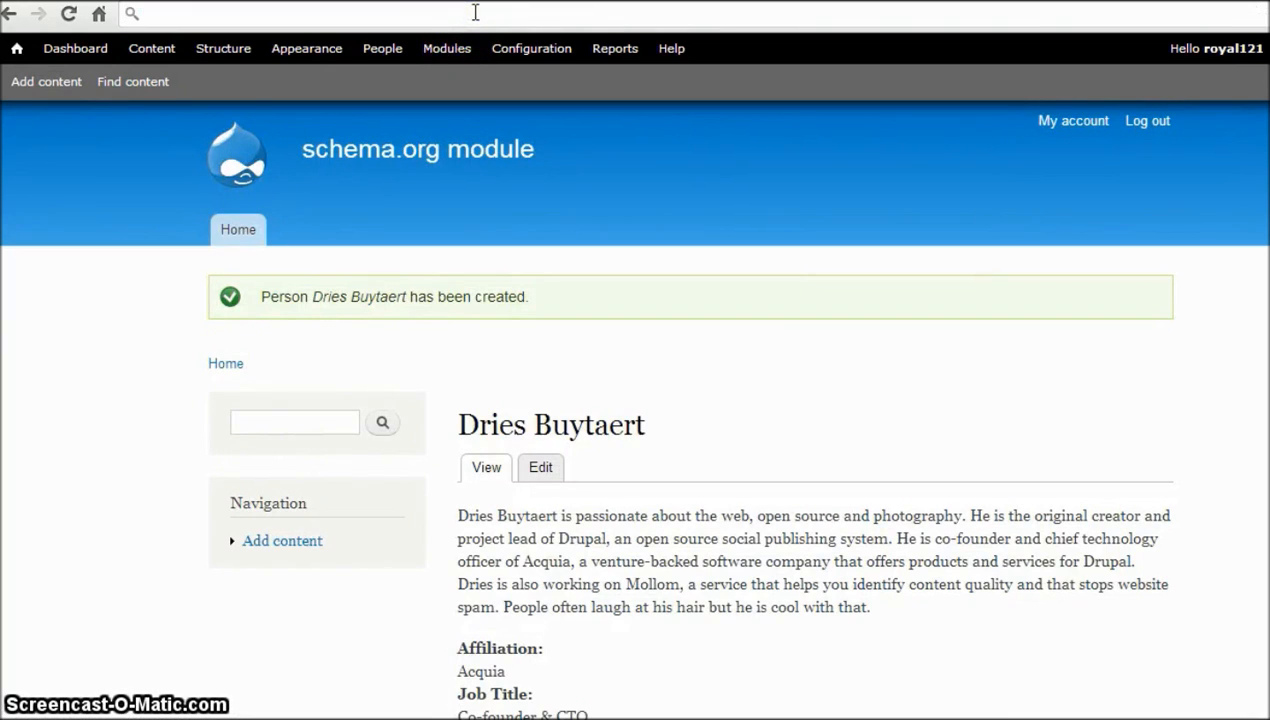
{"action": "scroll", "scroll_direction": "down", "scroll_amount": 3}
{"action": "type", "text": "www.google.com/webmasters/tools/richsnippets"}
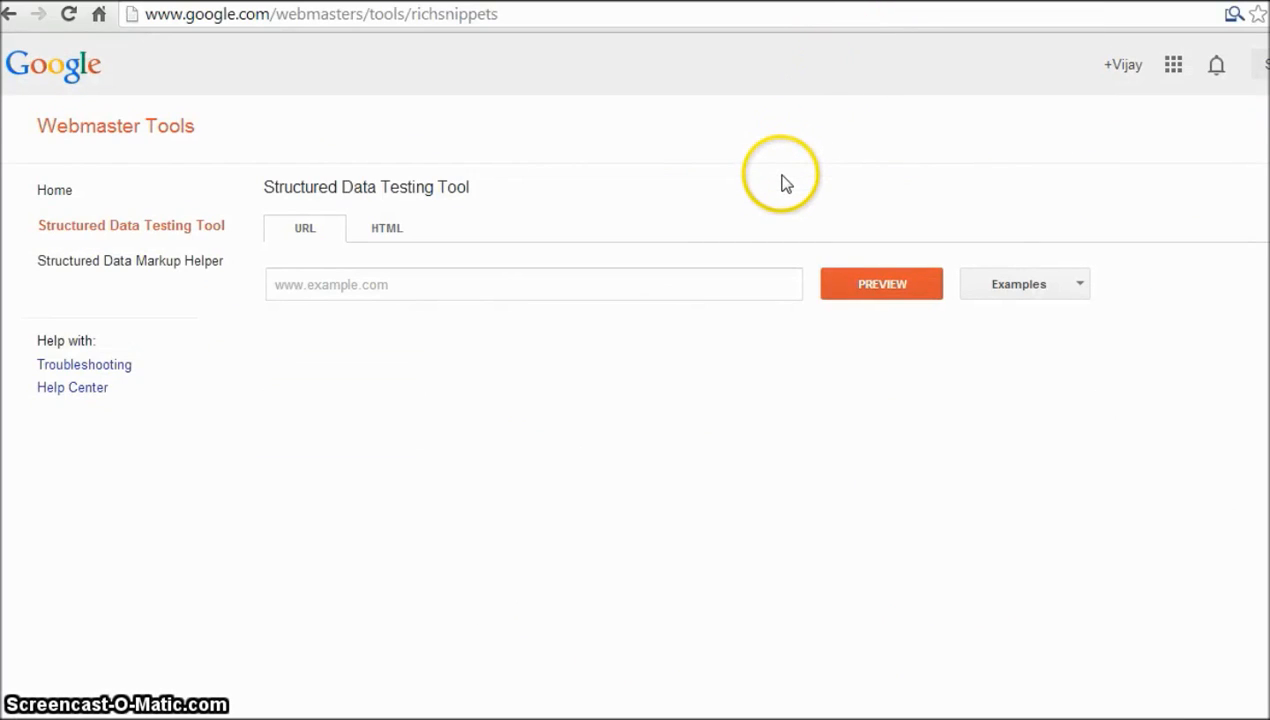
{"action": "mouse_move", "coordinate": [440, 78]}
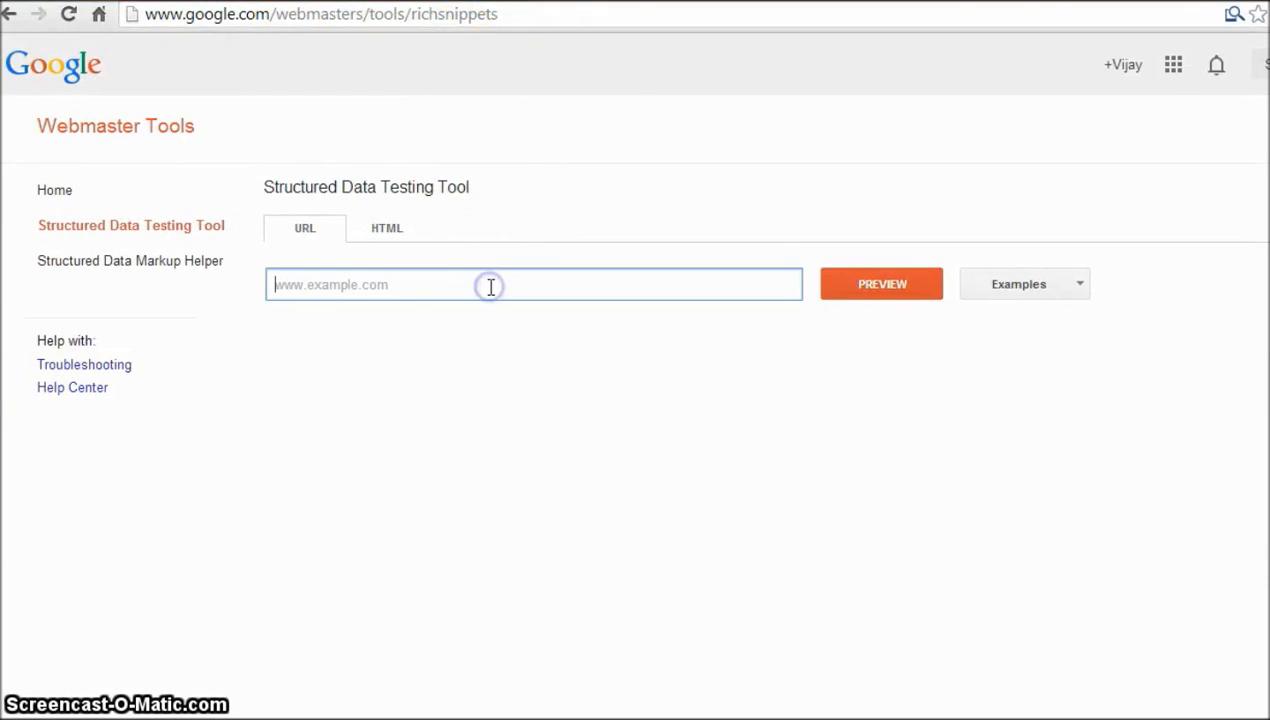
- Preview the node/1 page's rich snippet in the Structured Data Testing Tool
{"action": "left_click", "coordinate": [881, 284]}
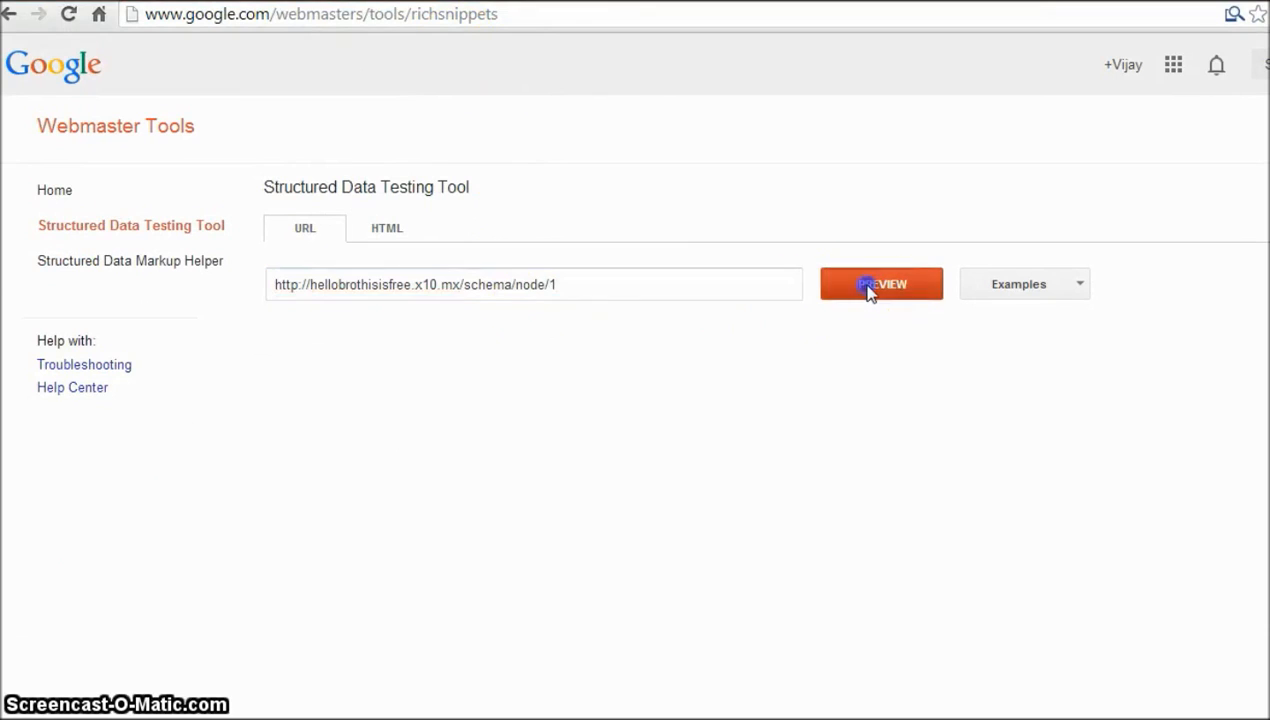
{"action": "left_click", "coordinate": [881, 284]}
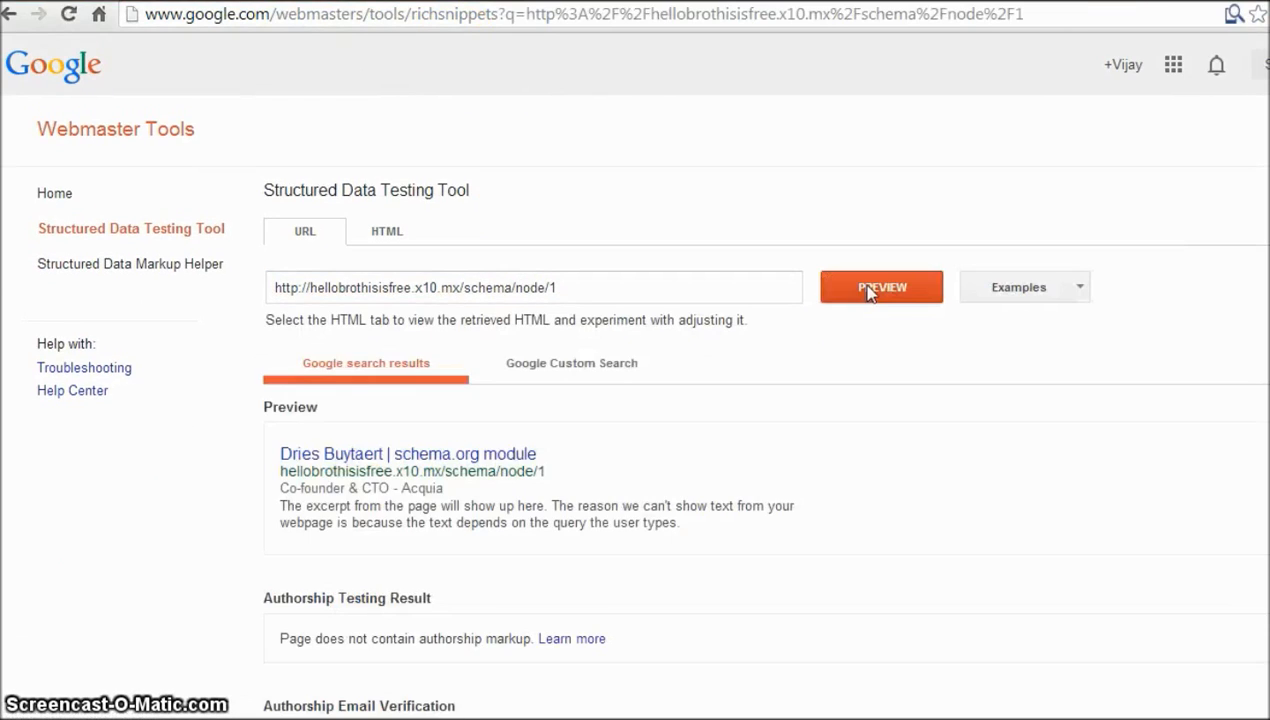
{"action": "scroll", "scroll_direction": "down", "scroll_amount": 3}
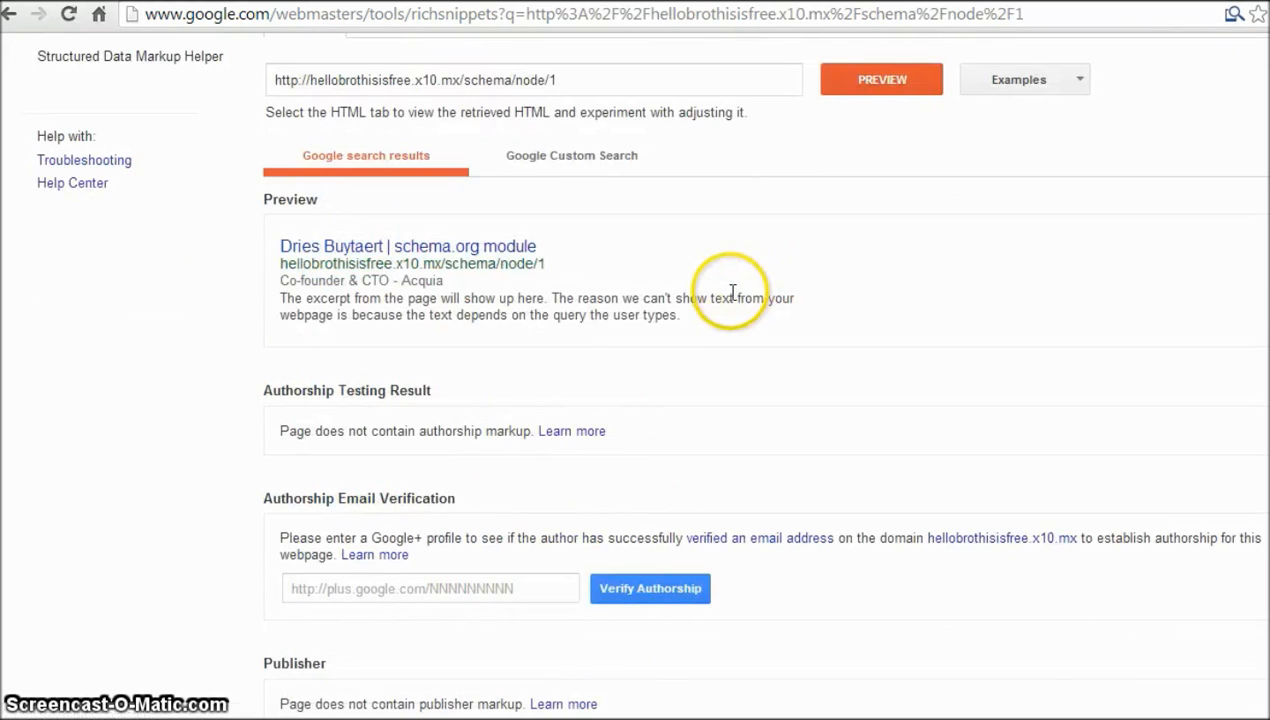